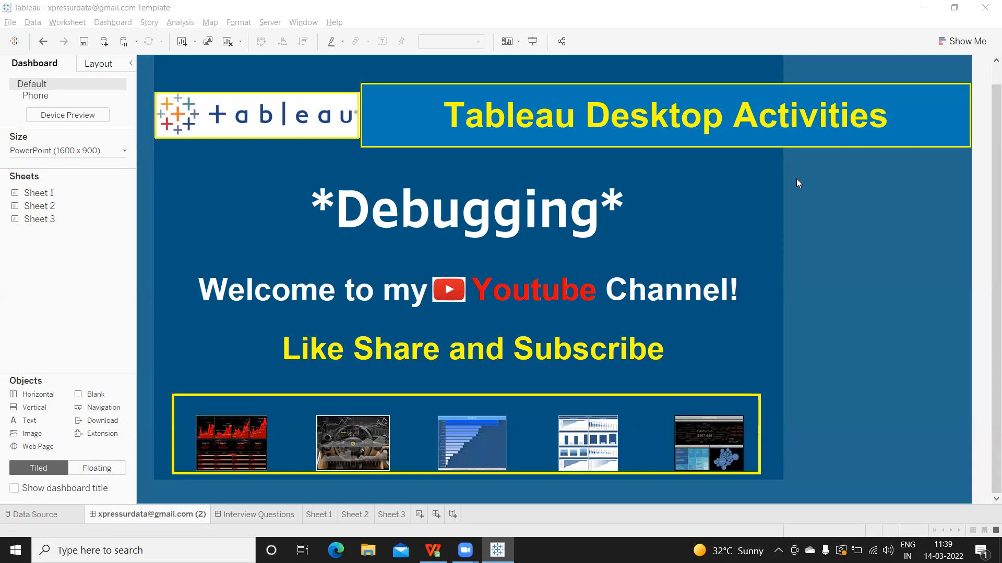
mouse_move(280, 487)
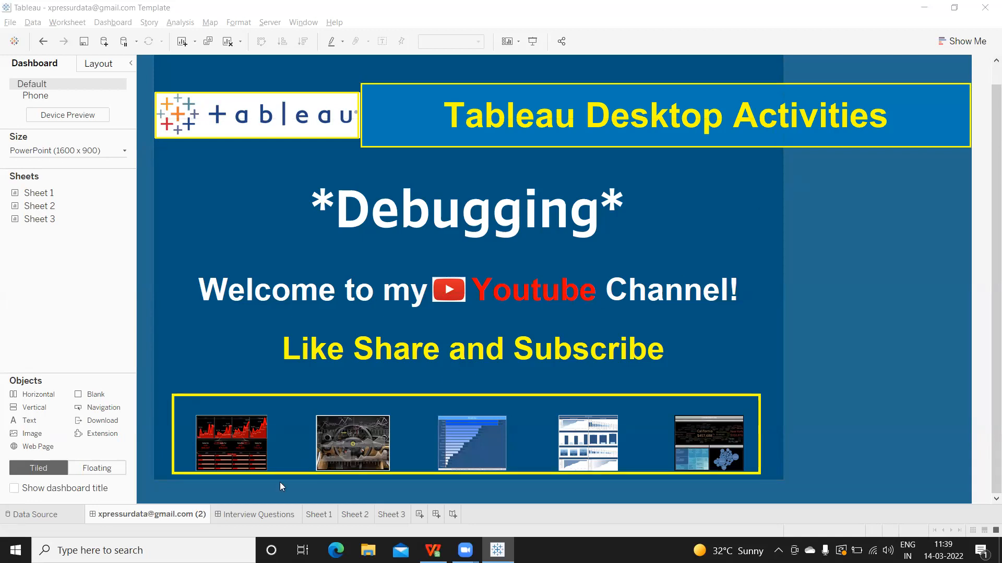
- Switch from the title dashboard to Sheet 3 listing the top five customers by sales
left_click(391, 515)
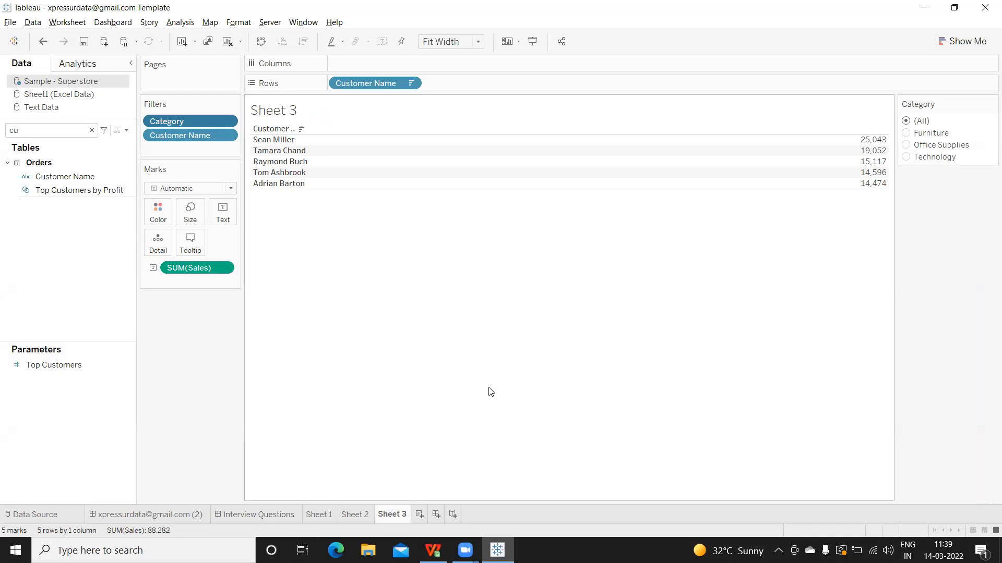
mouse_move(420, 346)
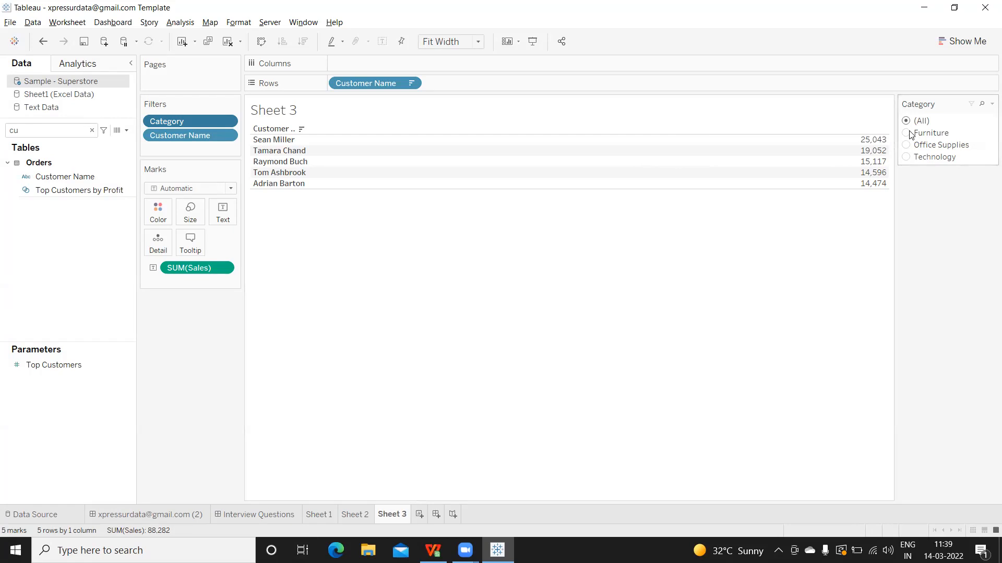
left_click(905, 132)
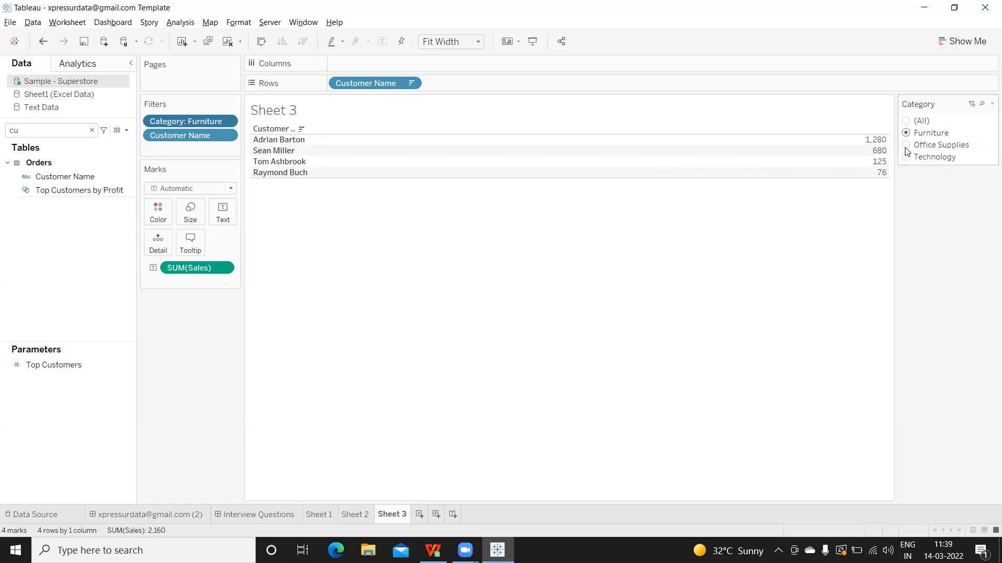
left_click(905, 145)
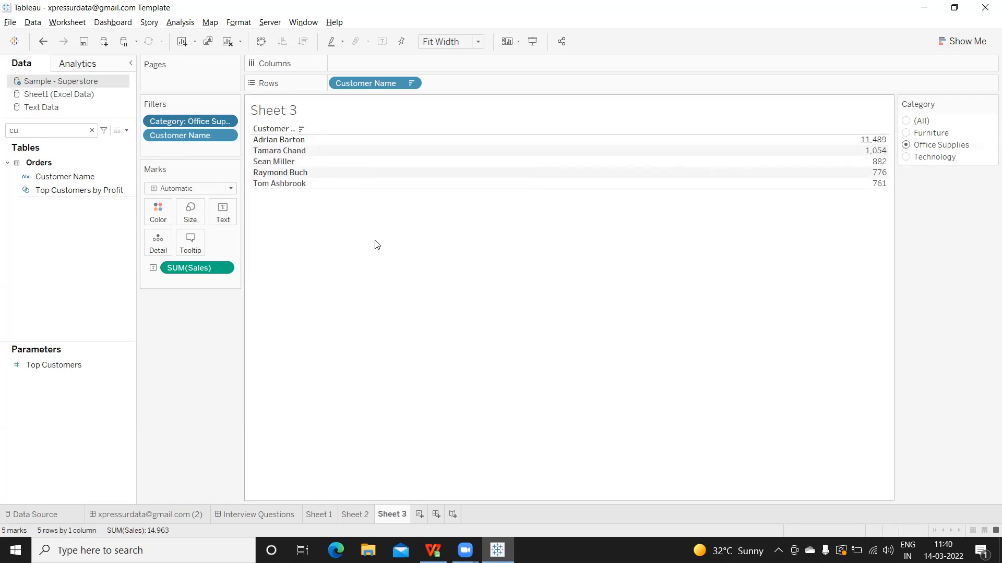
left_click(906, 156)
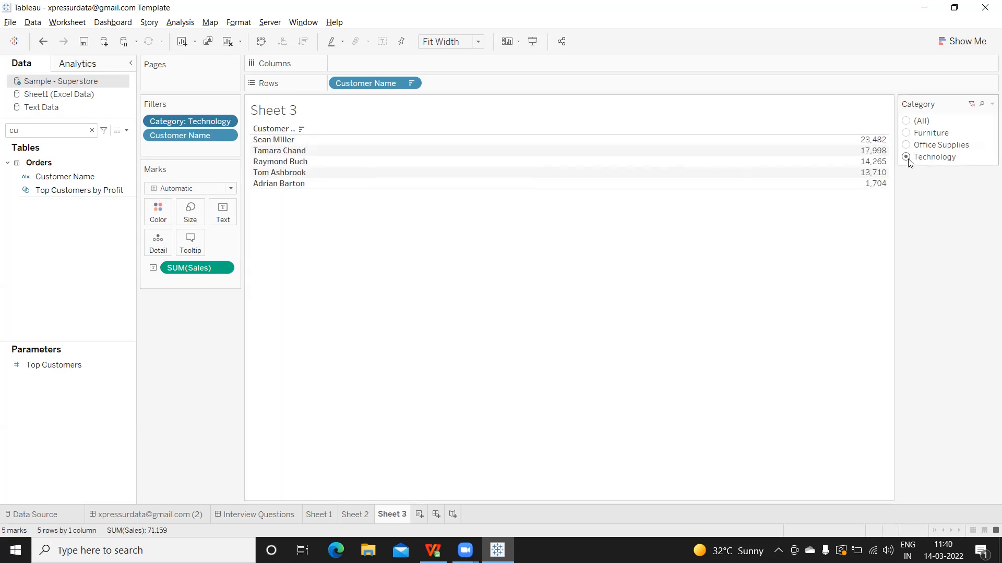
left_click(905, 120)
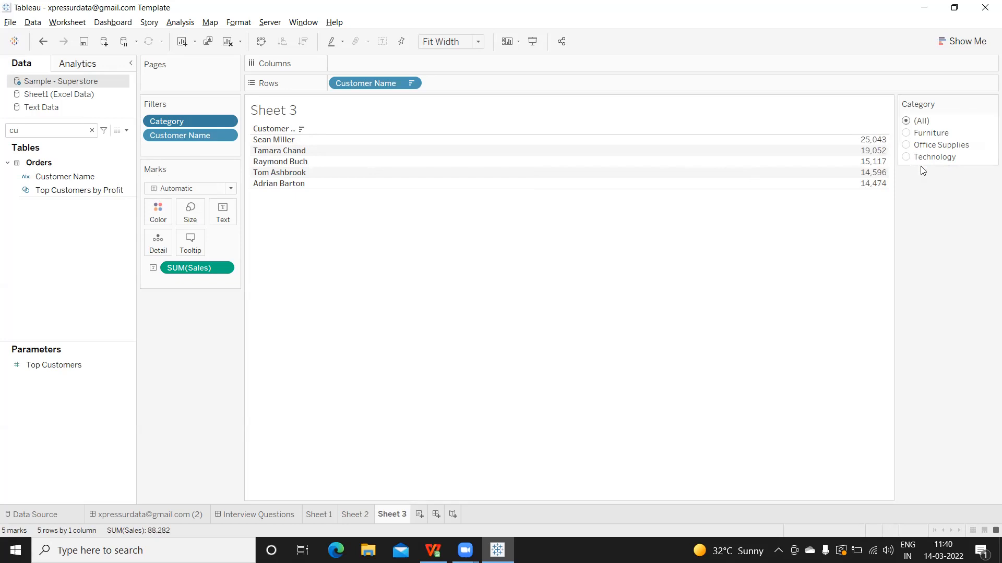
mouse_move(923, 171)
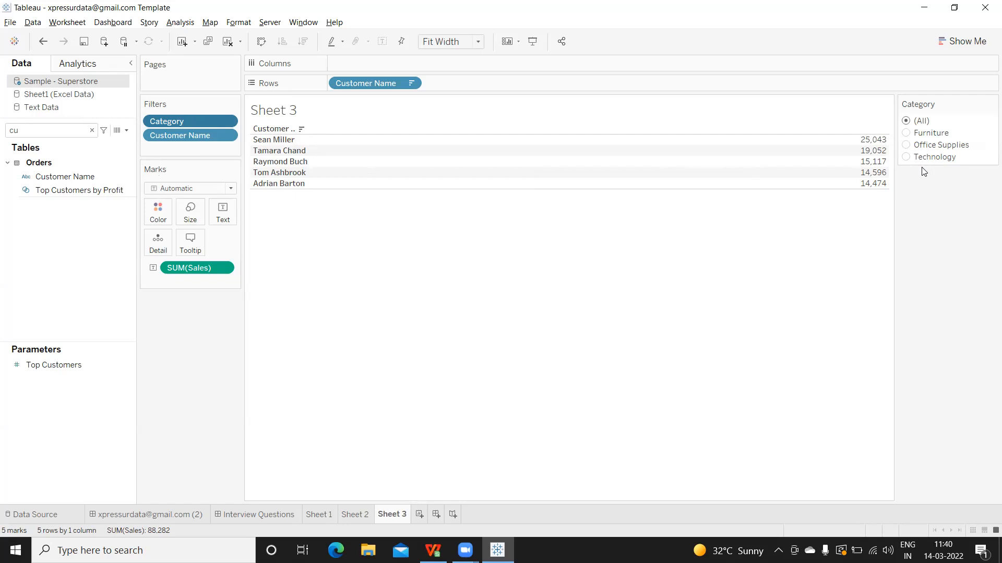
mouse_move(728, 306)
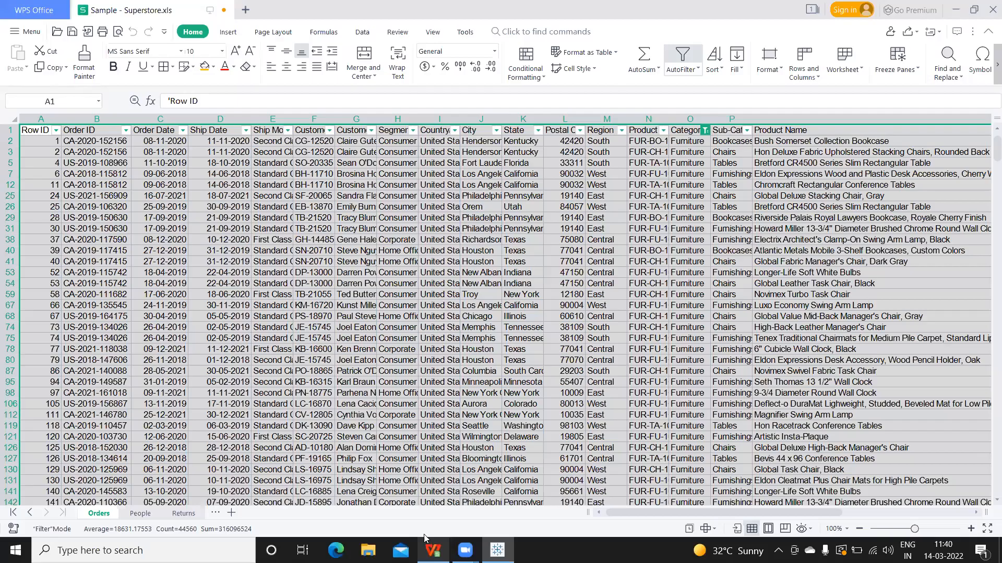
mouse_move(389, 259)
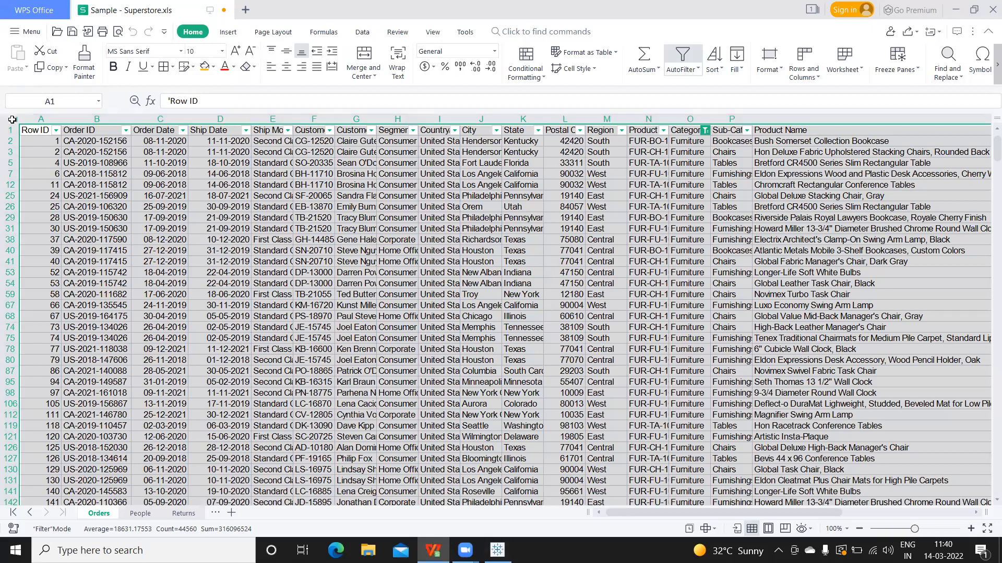
- Insert a pivot table on the Orders data with Customer Name rows and summed Sales values
left_click(226, 31)
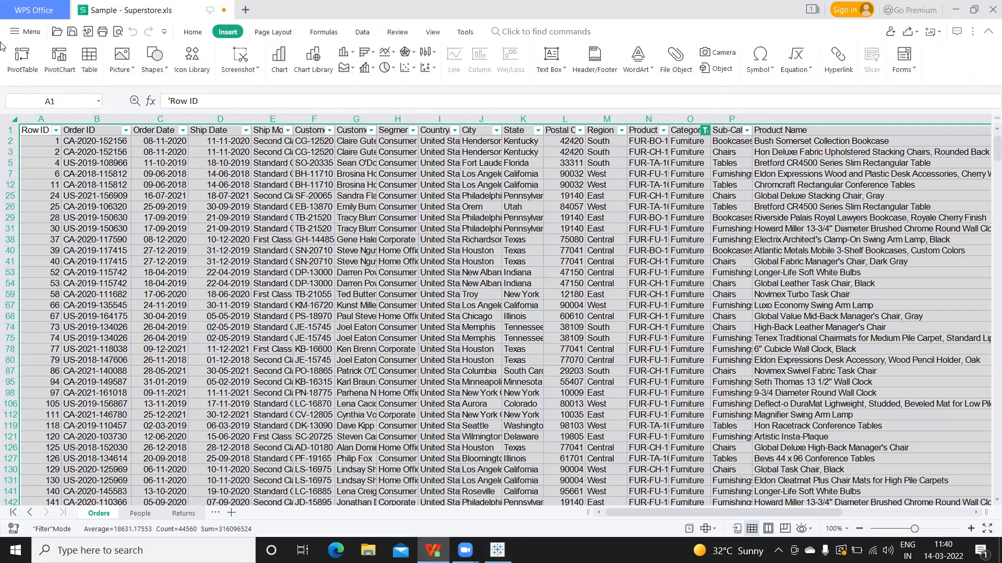
left_click(22, 58)
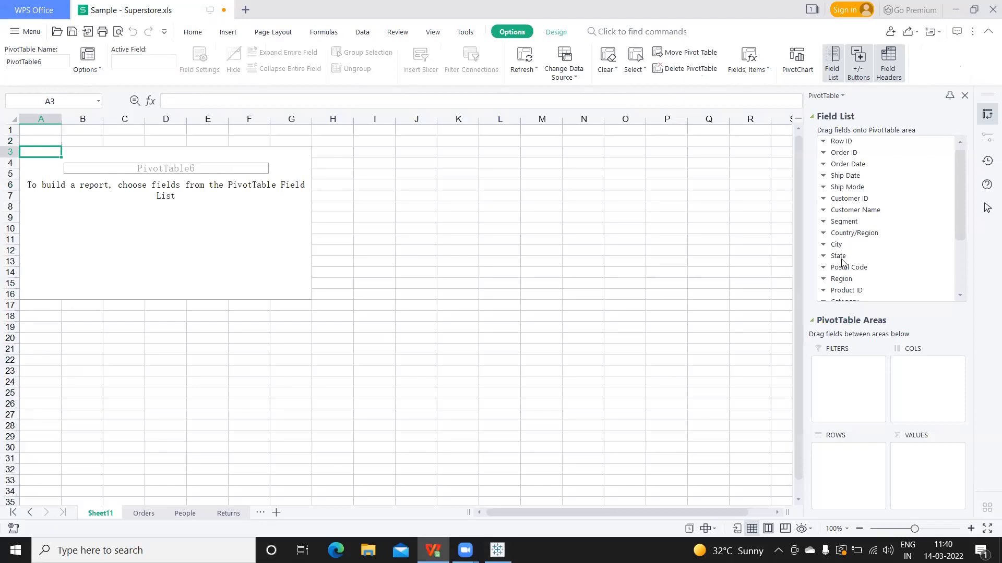
mouse_move(854, 210)
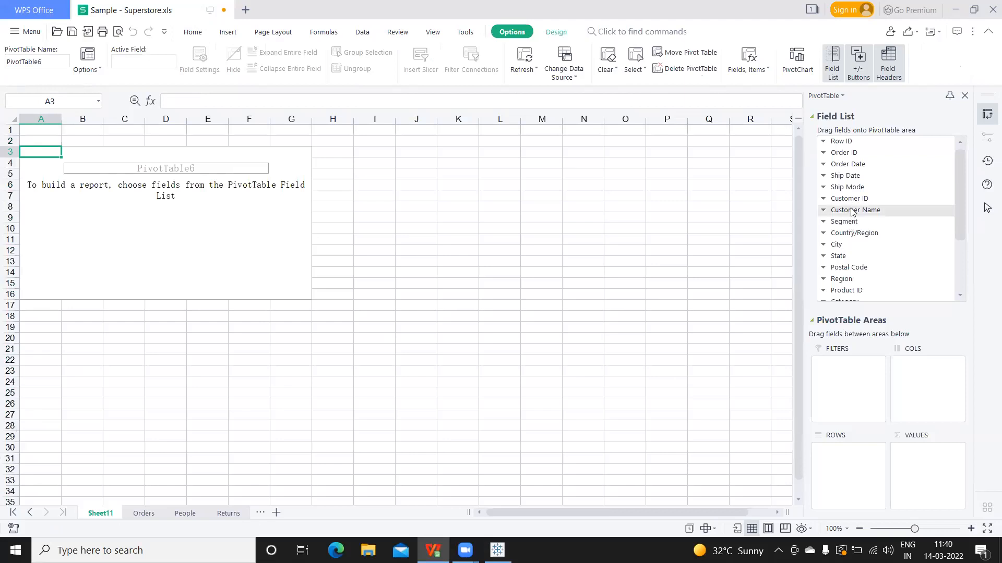
left_click(856, 210)
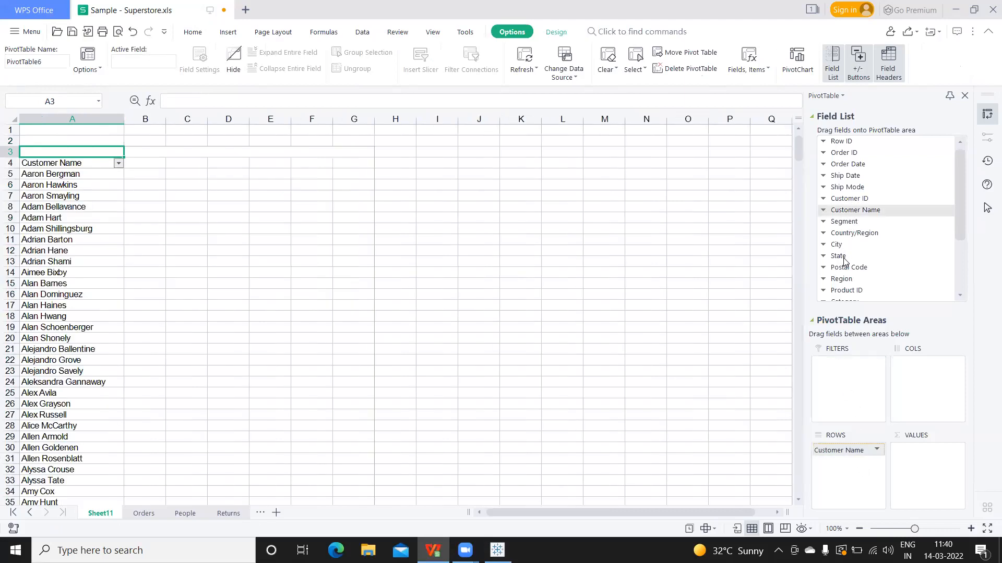
scroll("down", 3)
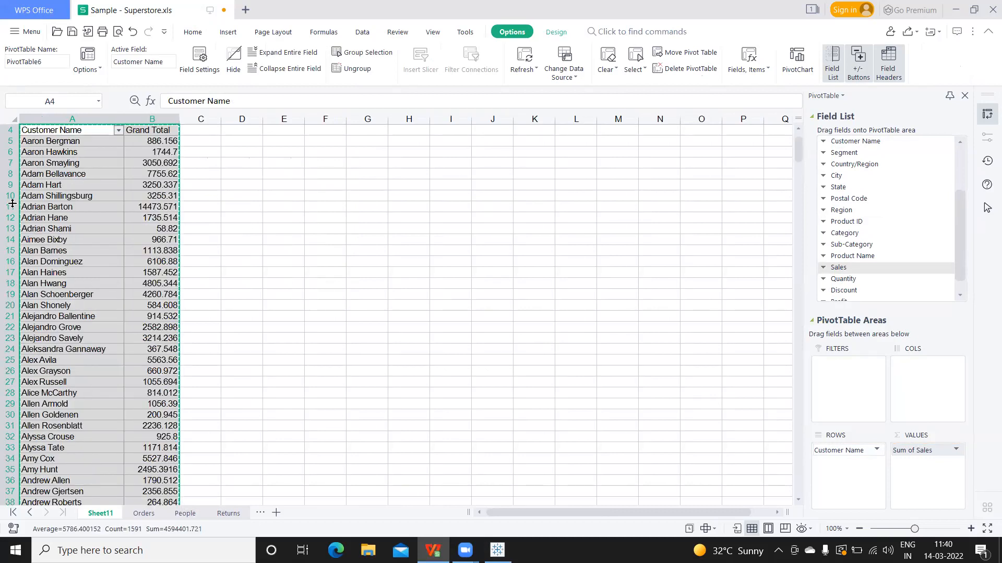
left_click(425, 514)
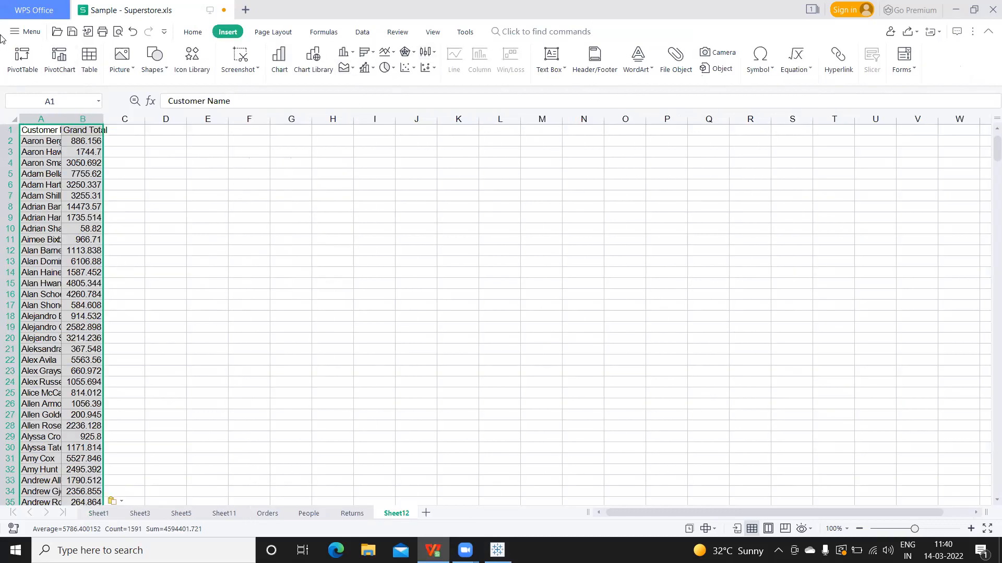
- Custom-sort the pivot totals by Grand Total from largest to smallest
left_click(192, 31)
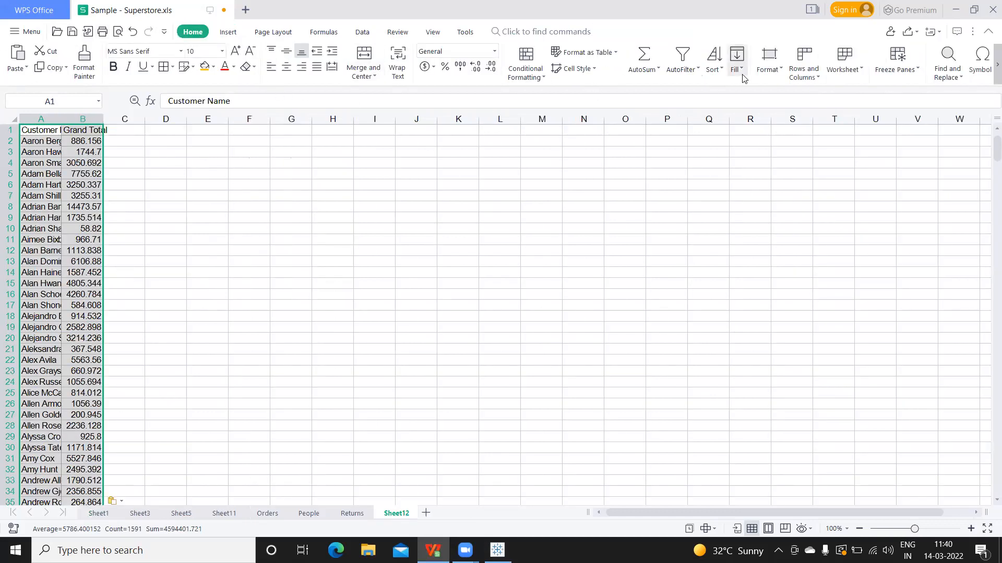
left_click(712, 58)
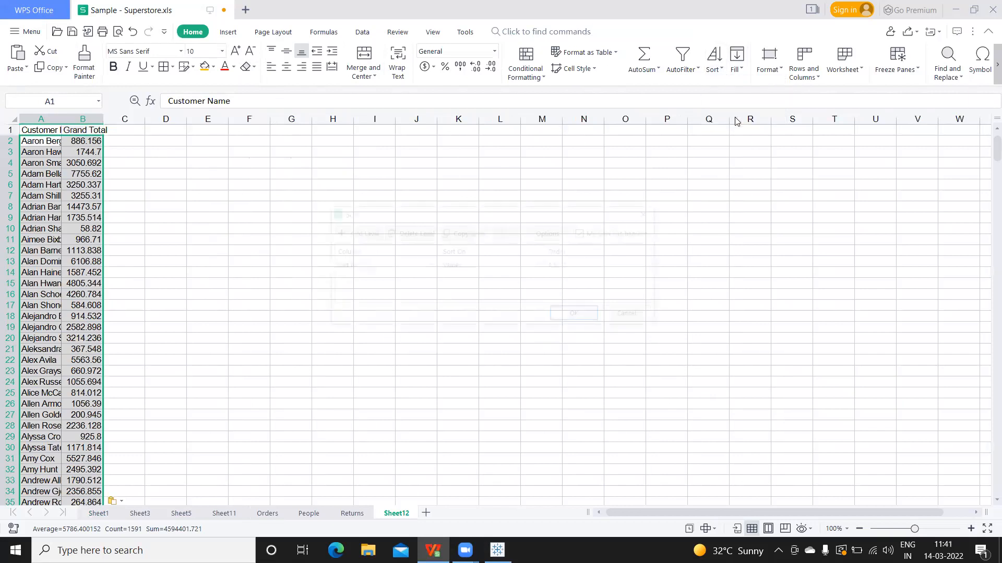
left_click(711, 57)
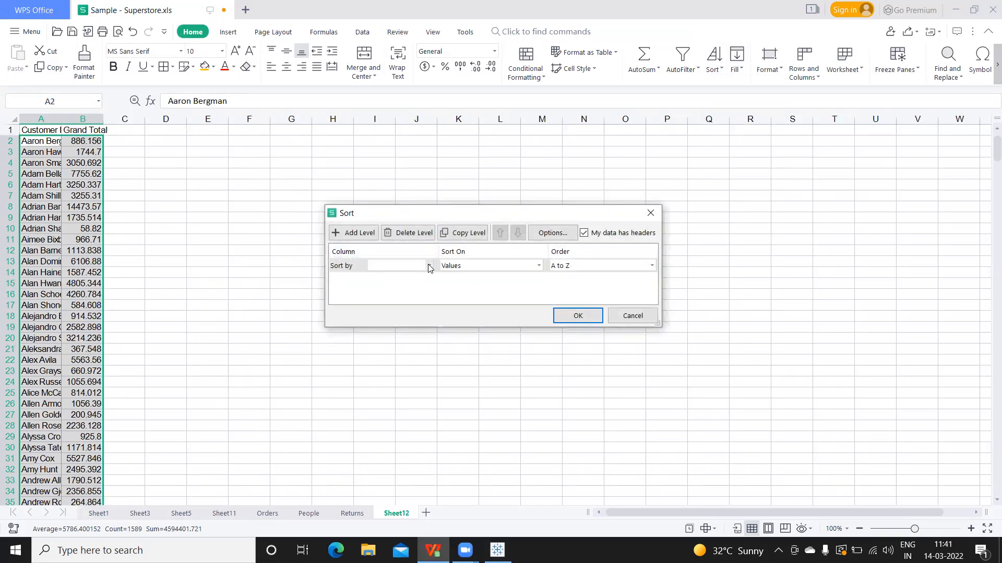
left_click(396, 265)
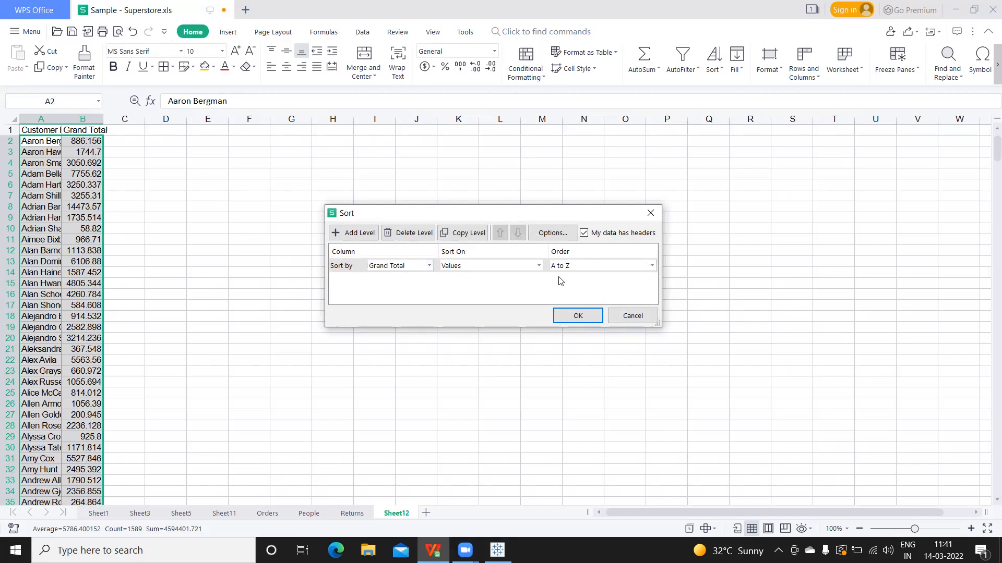
left_click(601, 265)
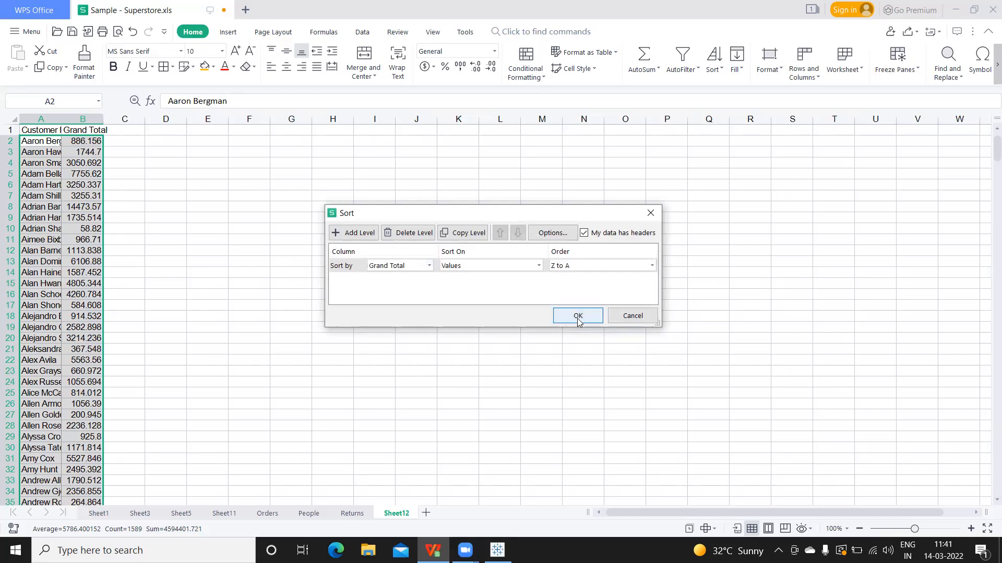
left_click(577, 315)
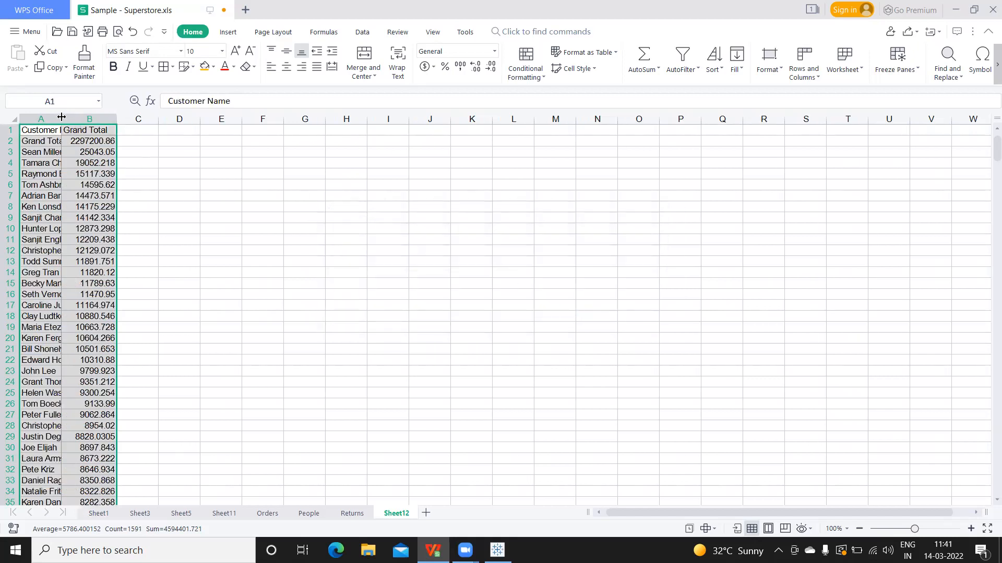
- Widen column A and select the top five customers A3:B7 for orange shading
double_click(61, 119)
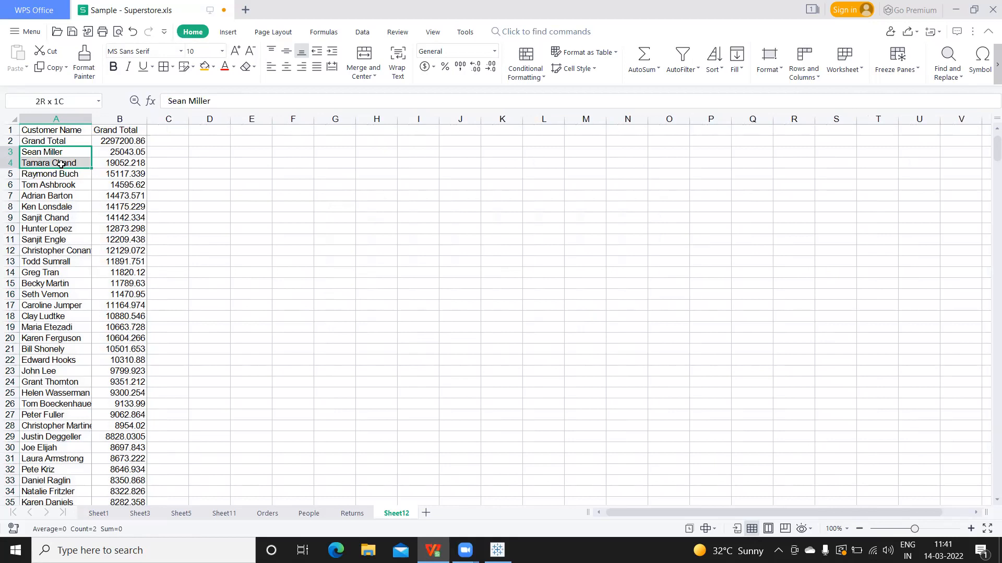
left_click_drag(61, 162, 115, 195)
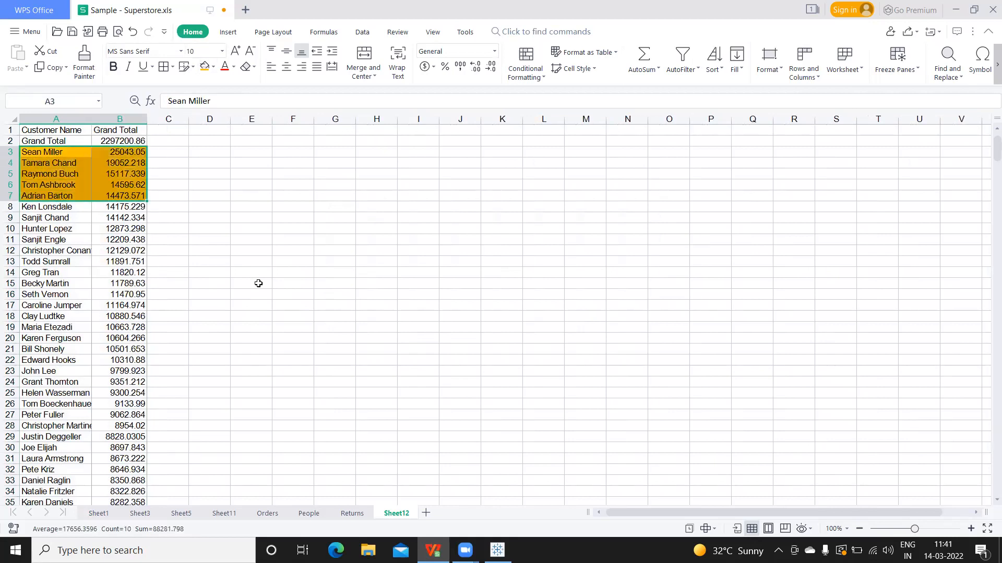
mouse_move(268, 271)
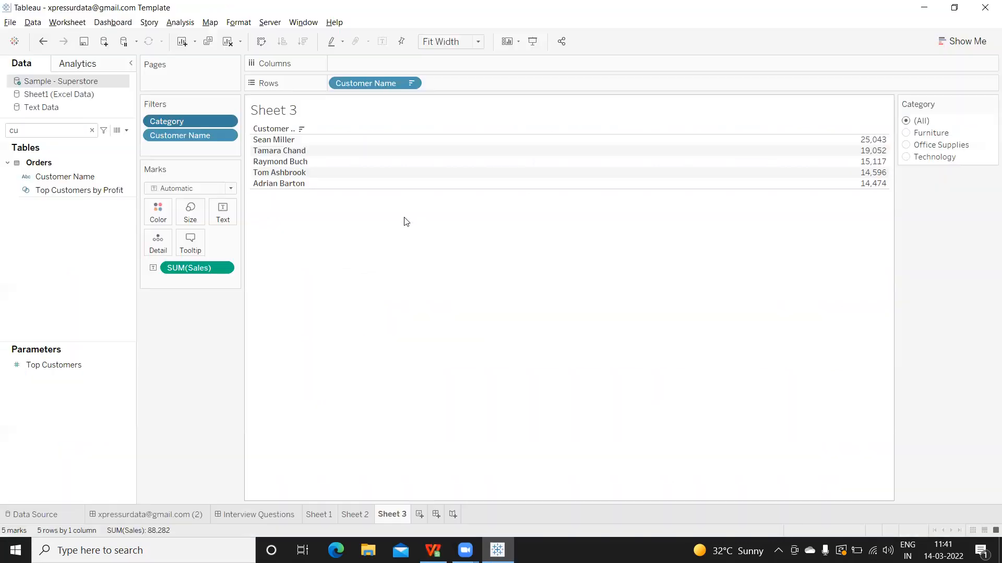
mouse_move(182, 525)
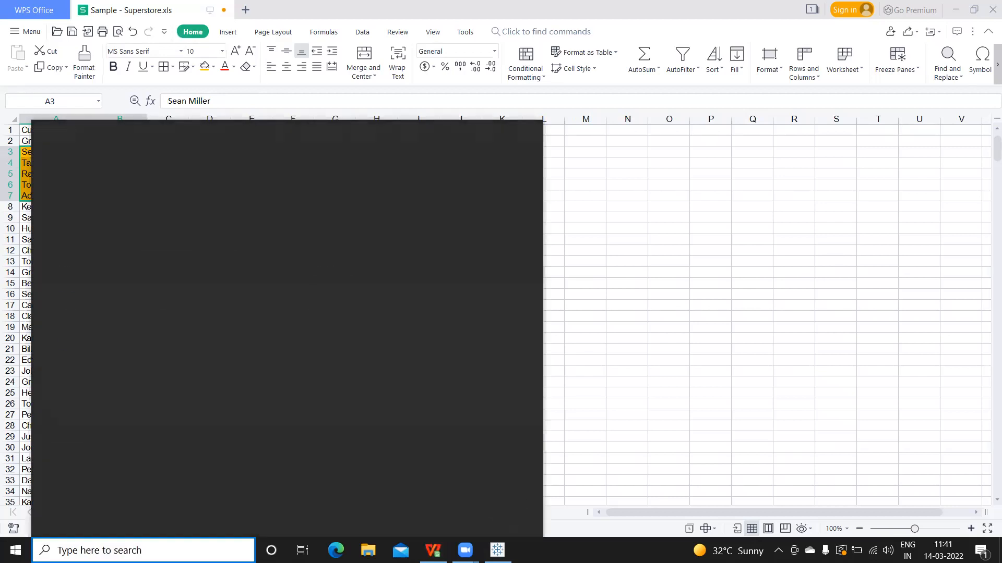
- Search Windows for 'word' and launch the word processor
type("word")
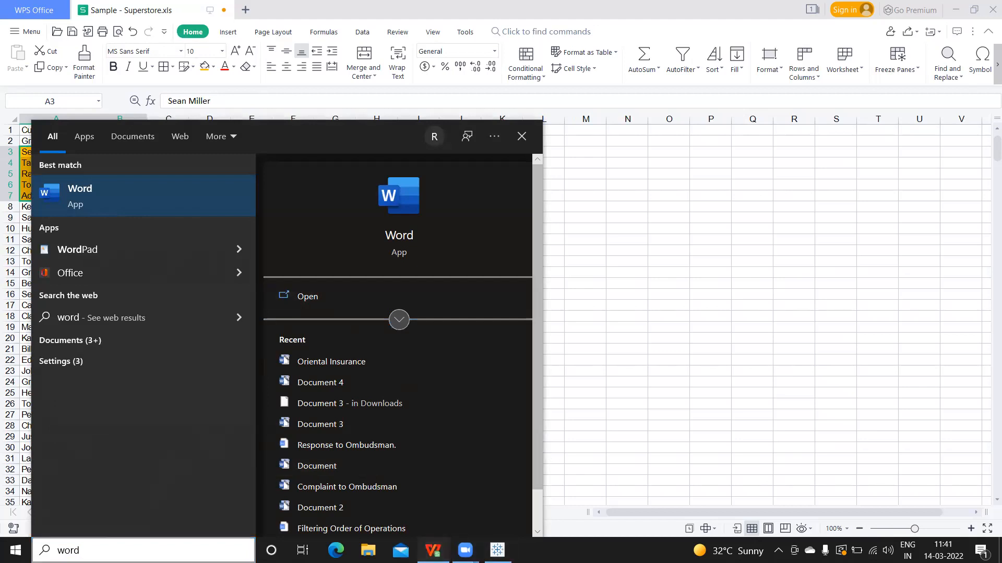
left_click(24, 31)
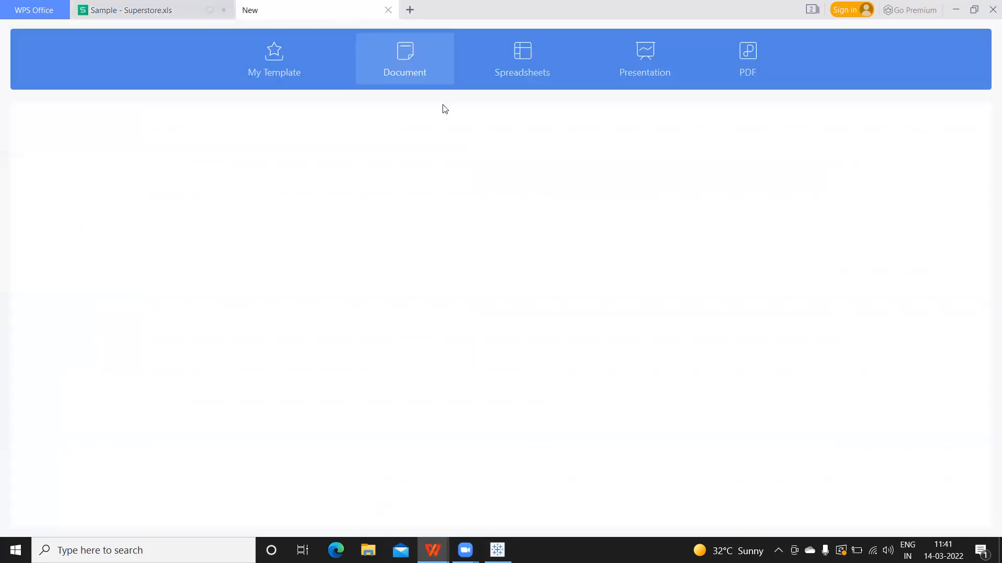
- Start a blank document and write the heading 'Top 5 Customers:'
left_click(404, 57)
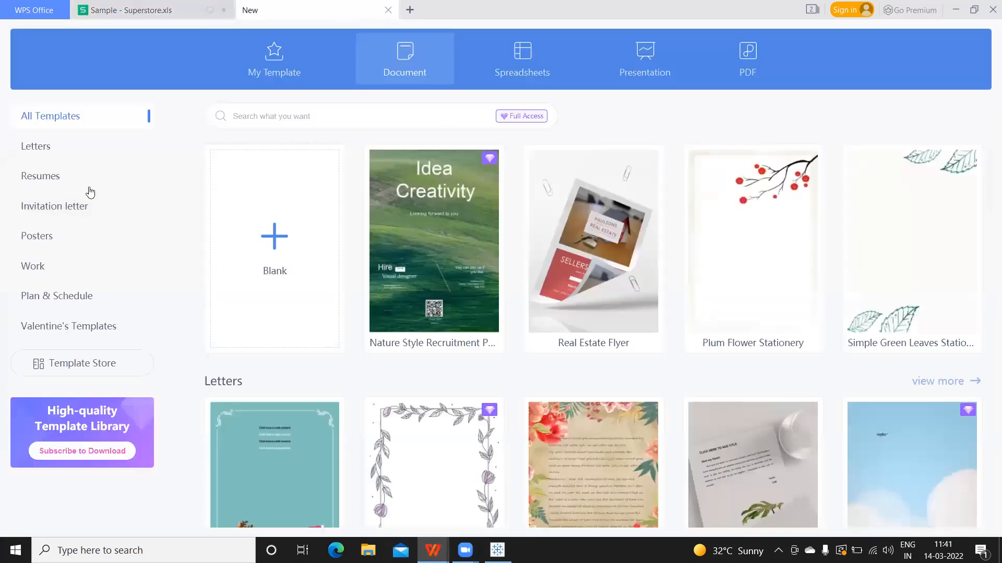
left_click(274, 249)
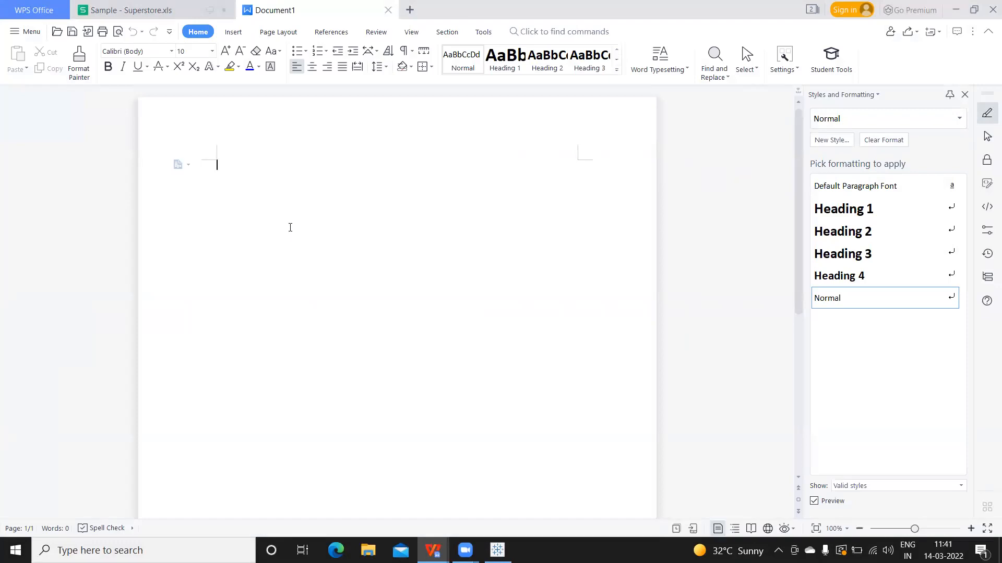
type("Top % cu")
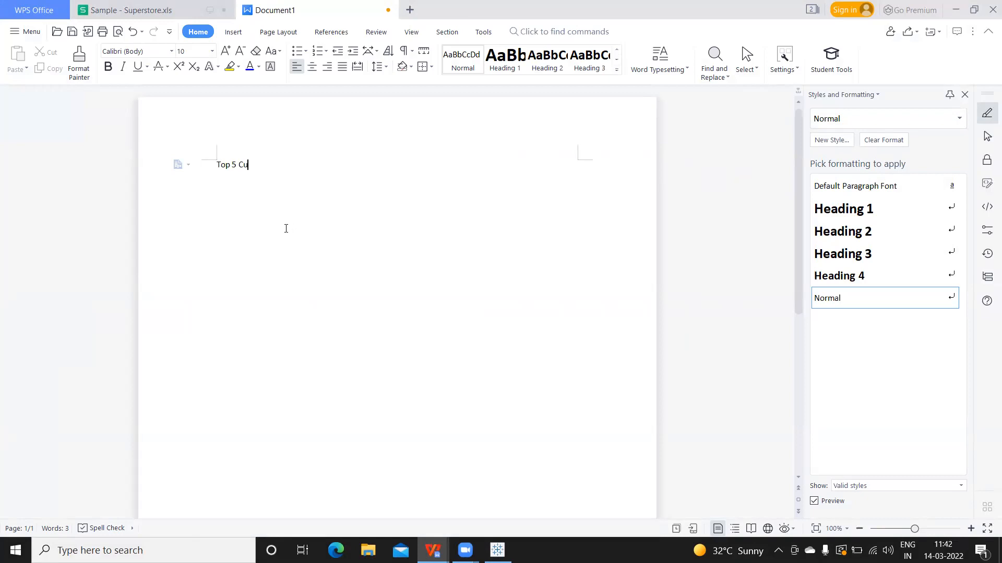
type("stomers:")
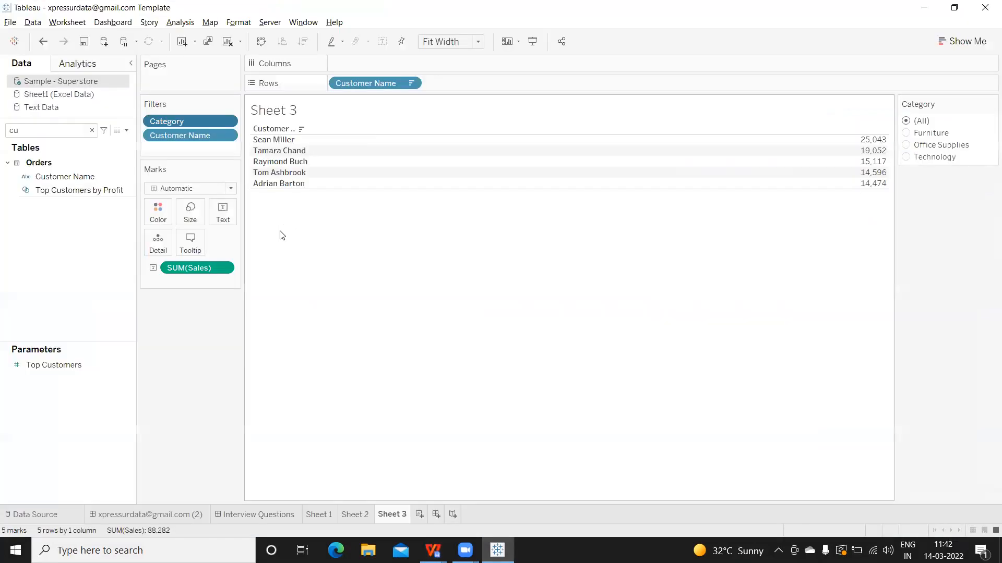
mouse_move(267, 183)
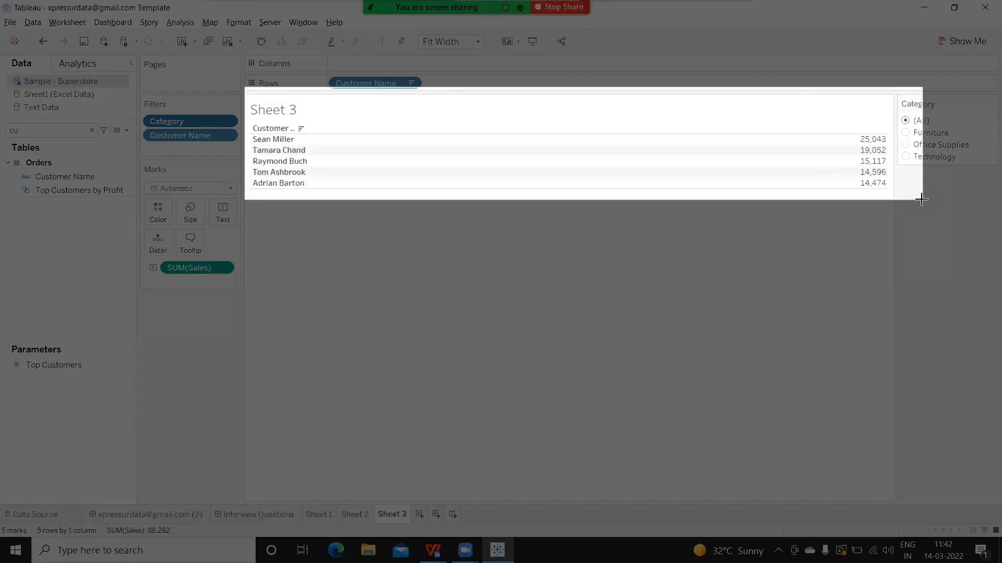
- Paste a snapshot of the Tableau top-five table and write 'As per Source:' beneath it
key("alt+tab")
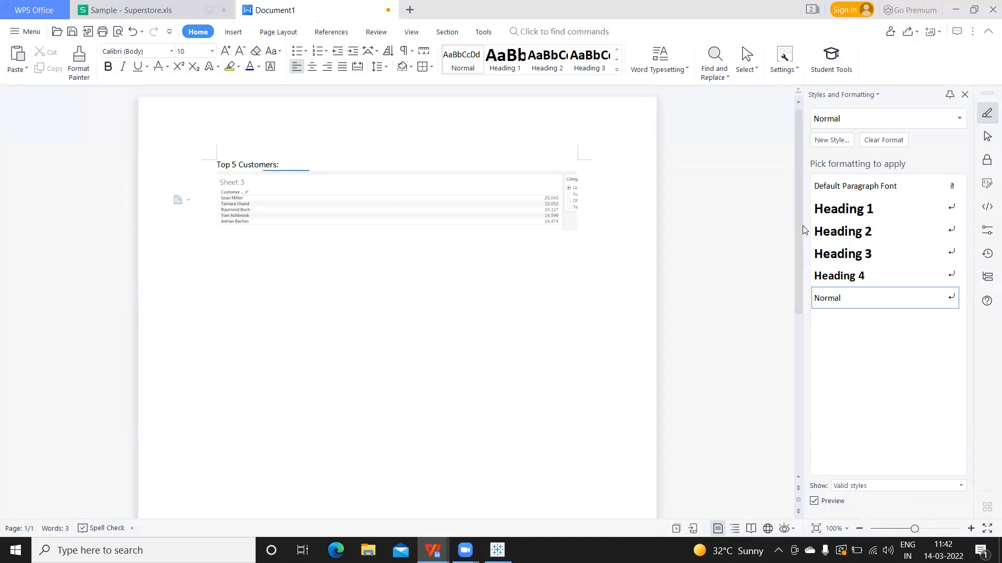
left_click(397, 201)
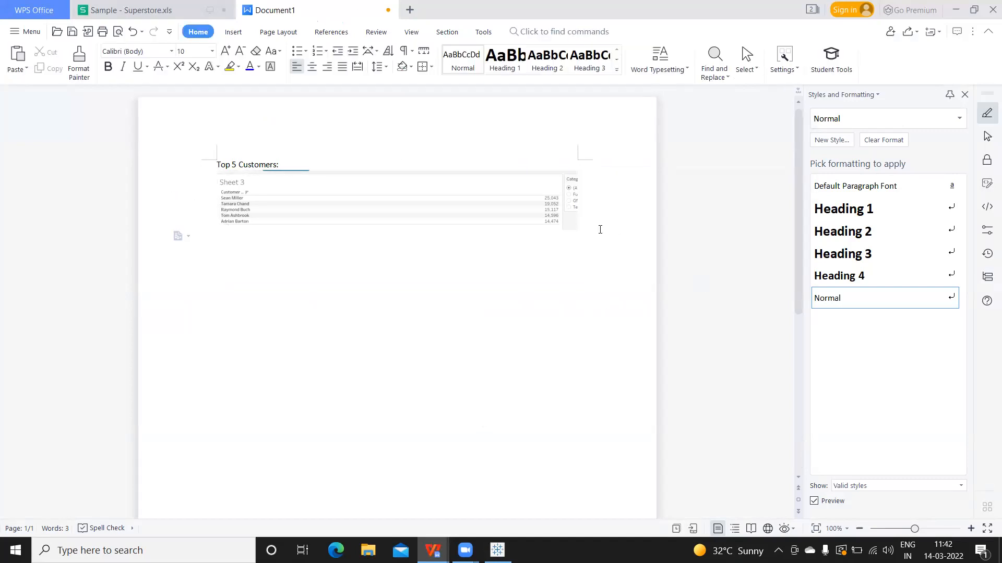
type("As")
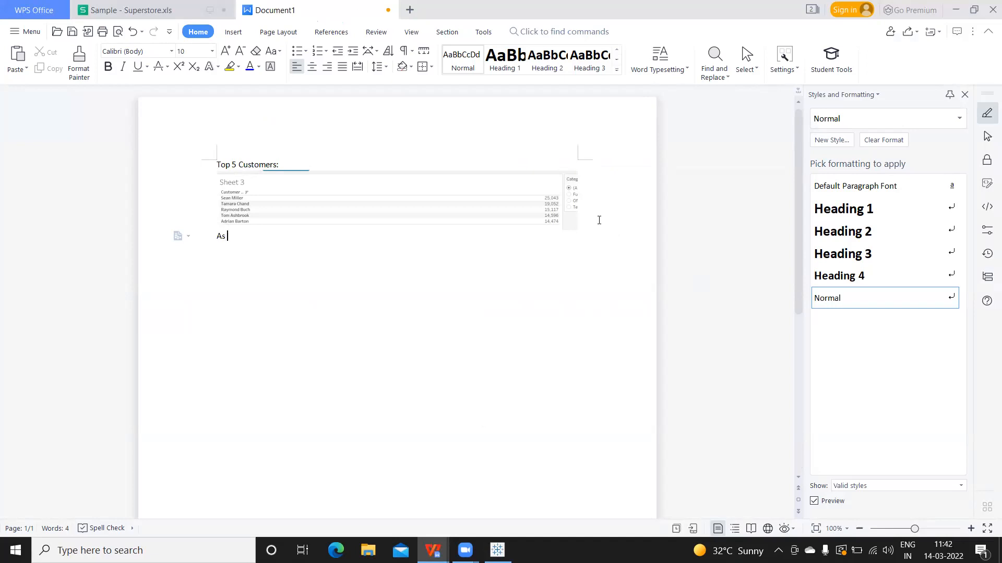
type("per Sourc")
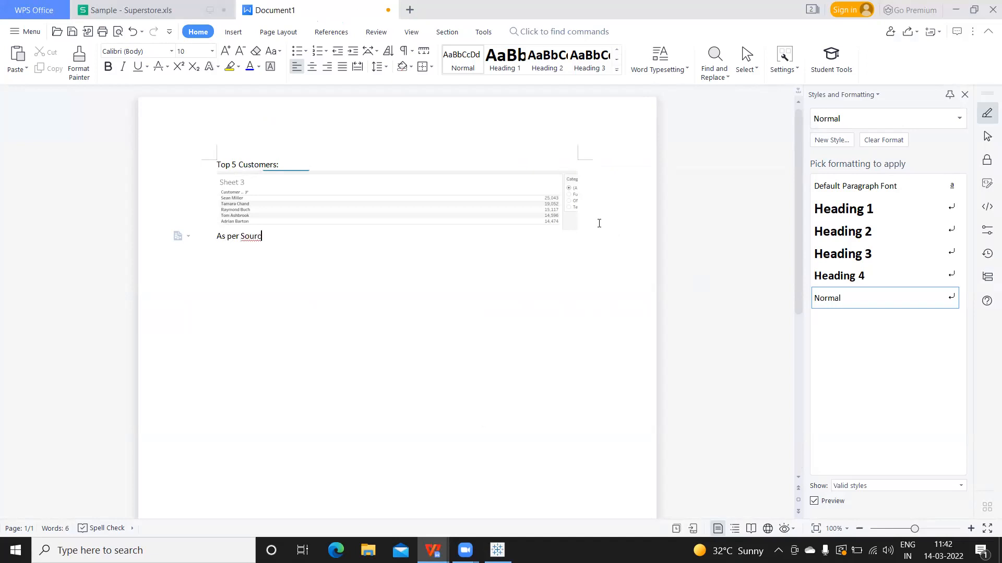
type("e:")
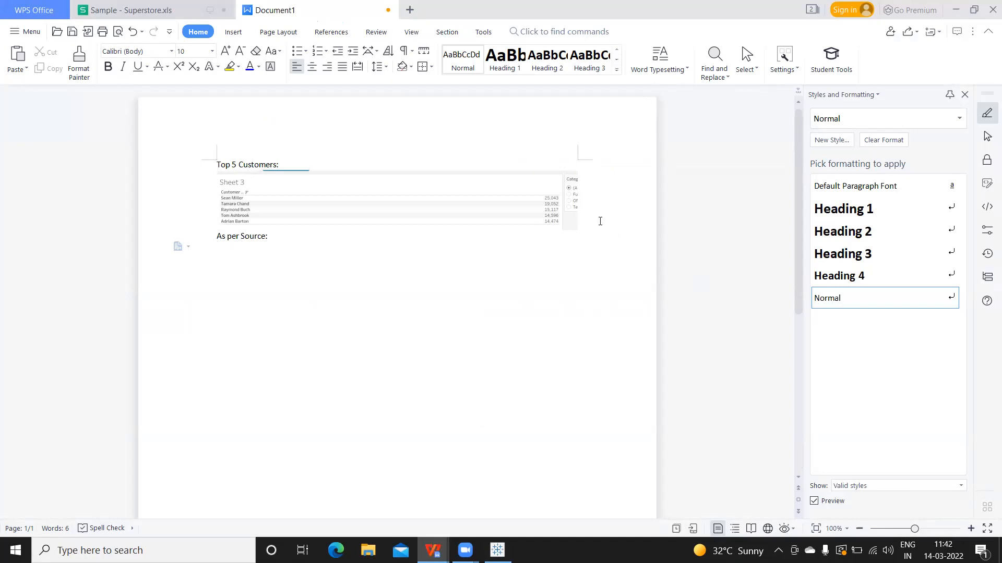
- Capture the spreadsheet's highlighted top-five rows into the report and return to Tableau
left_click(496, 550)
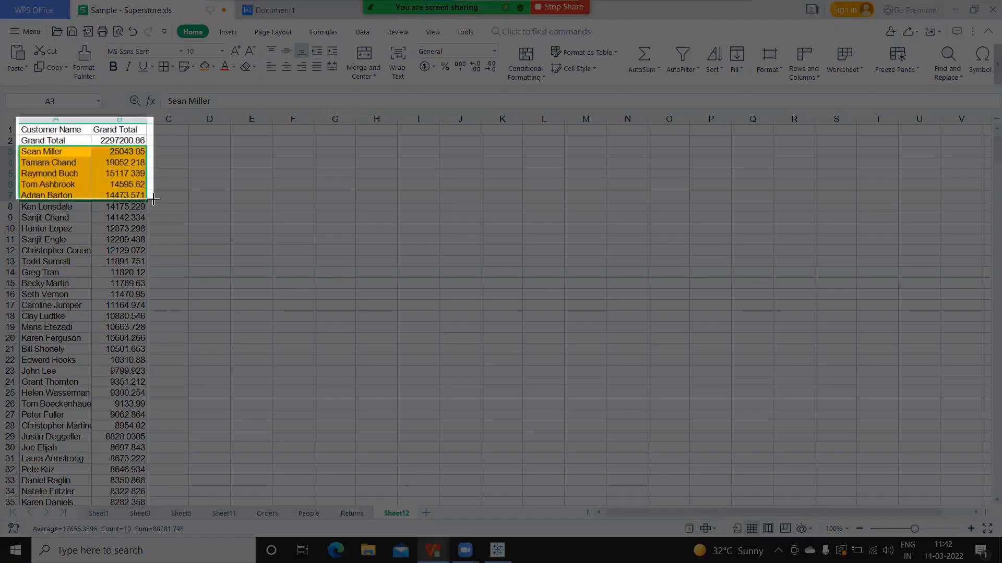
key("alt+tab")
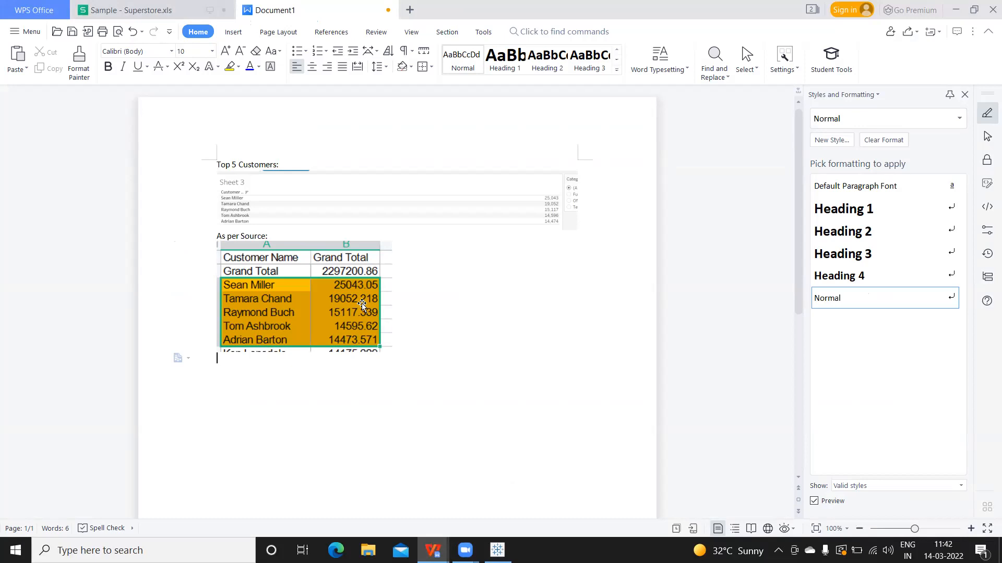
left_click(496, 550)
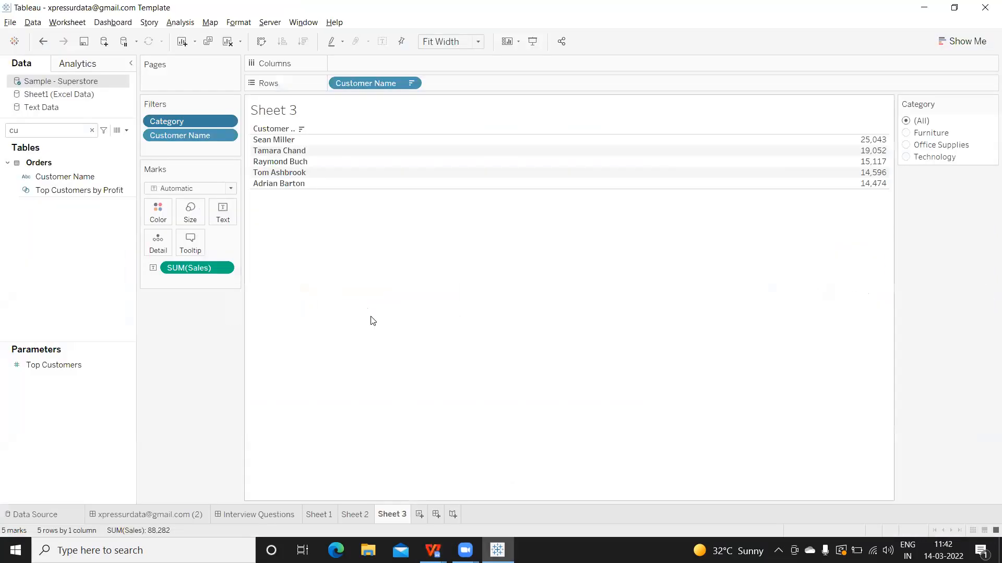
- Filter the Category quick filter to Furniture, leaving four customers led by Adrian Barton
left_click(906, 133)
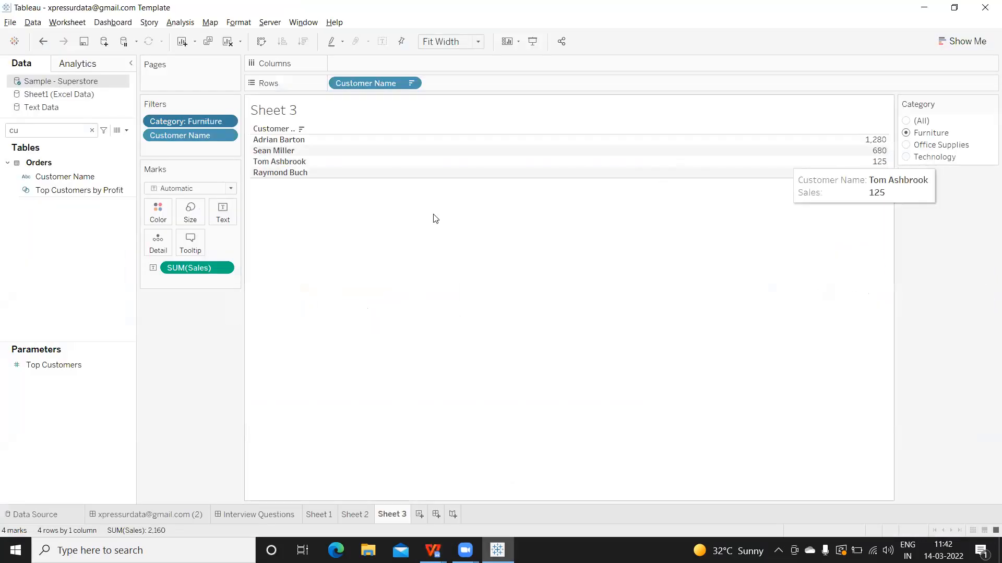
left_click(278, 139)
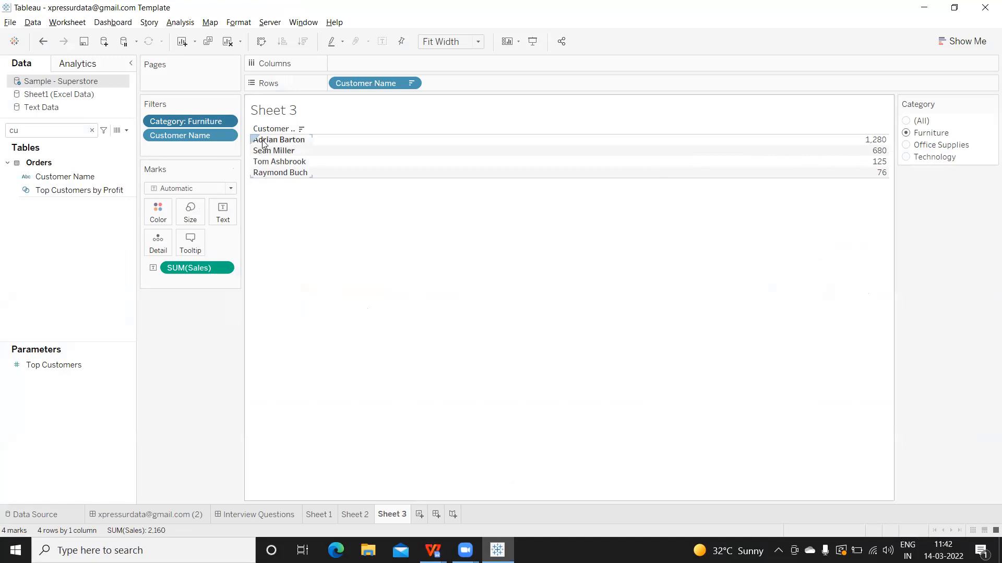
mouse_move(268, 181)
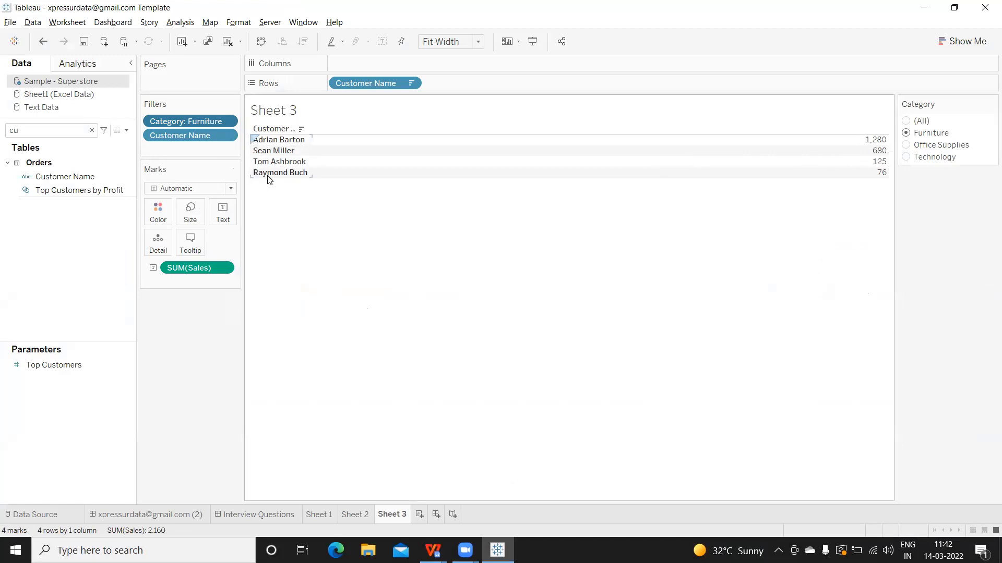
mouse_move(433, 550)
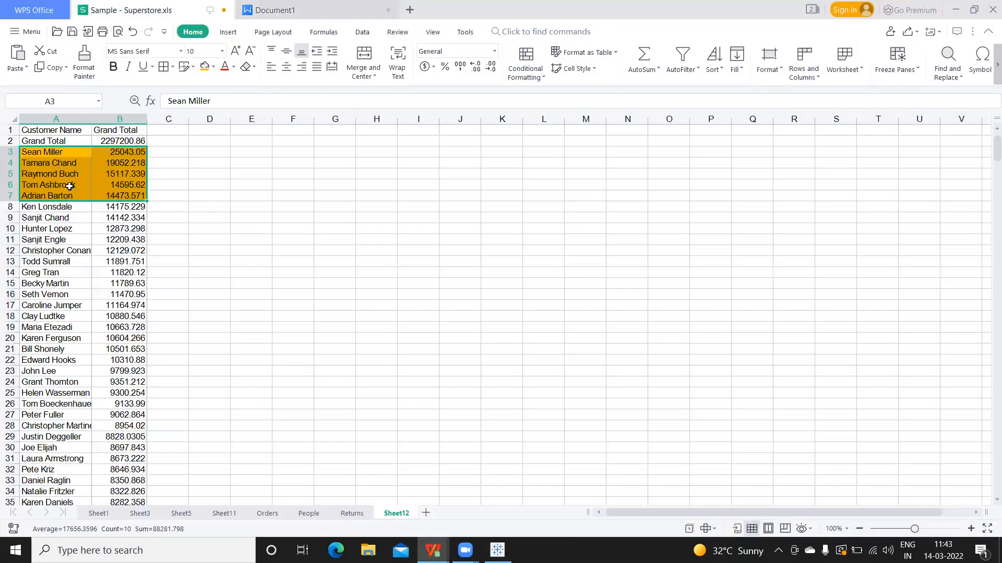
- Review the Category pivot on Sheet1, then start a new pivot from the Orders sheet
left_click(56, 175)
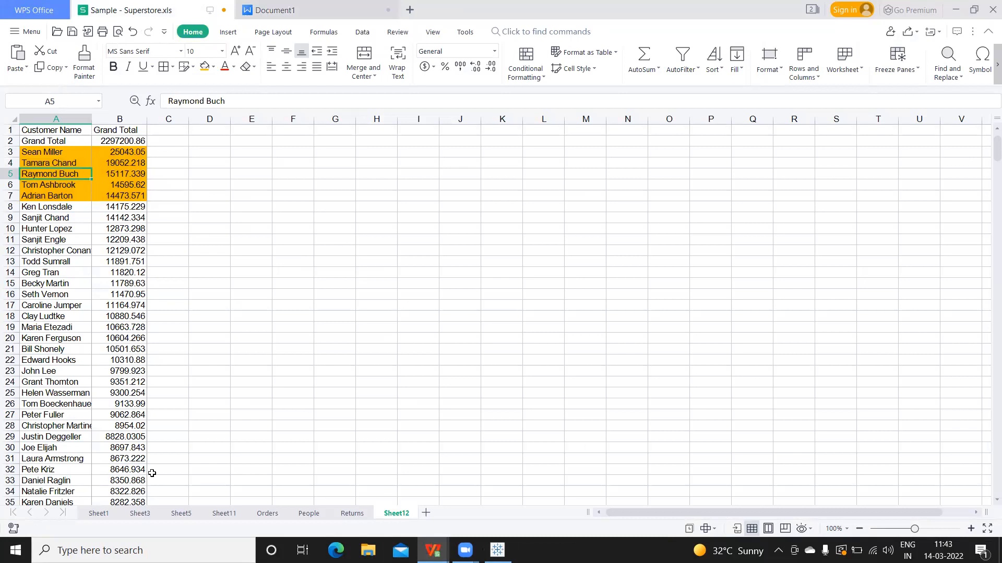
mouse_move(83, 524)
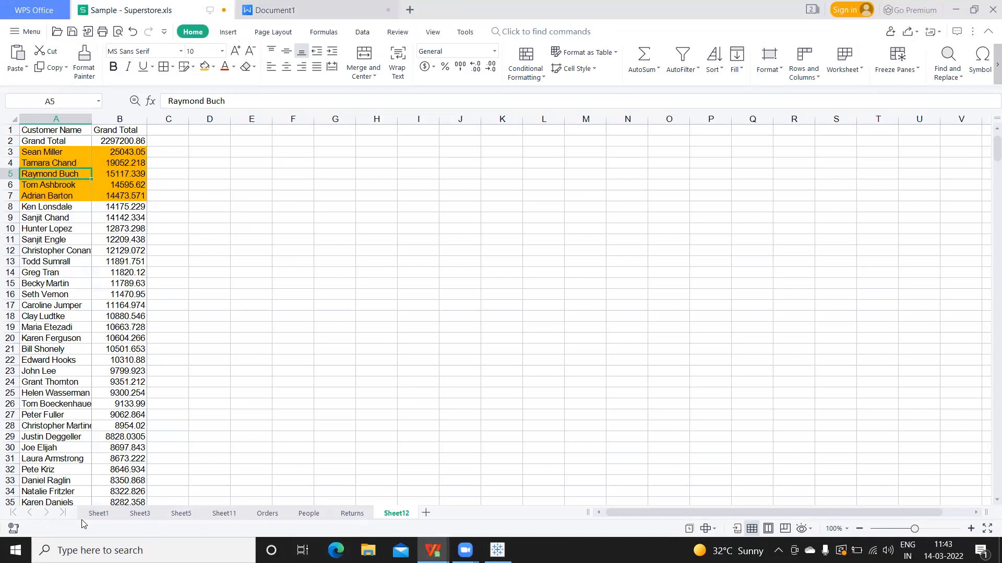
left_click(98, 513)
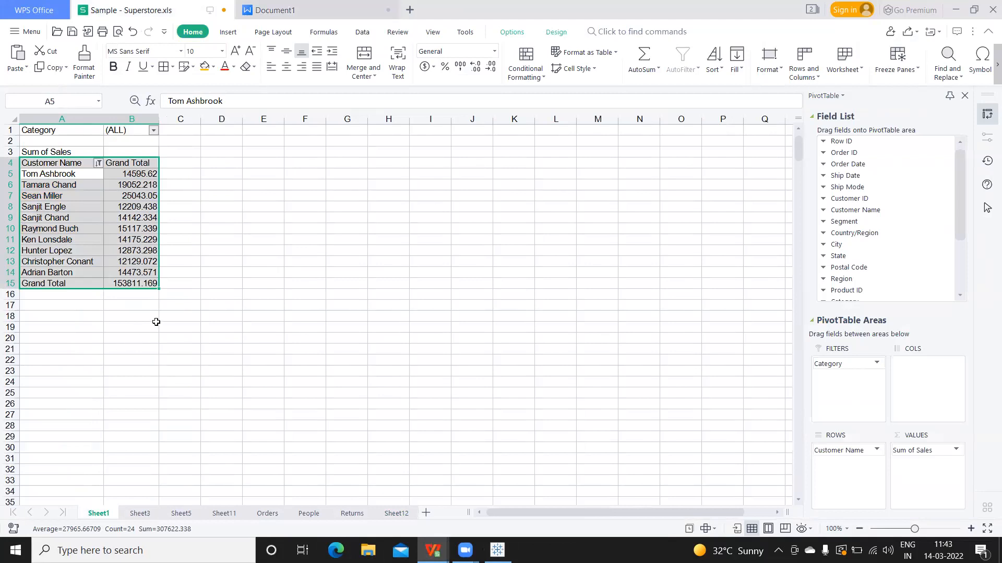
mouse_move(254, 505)
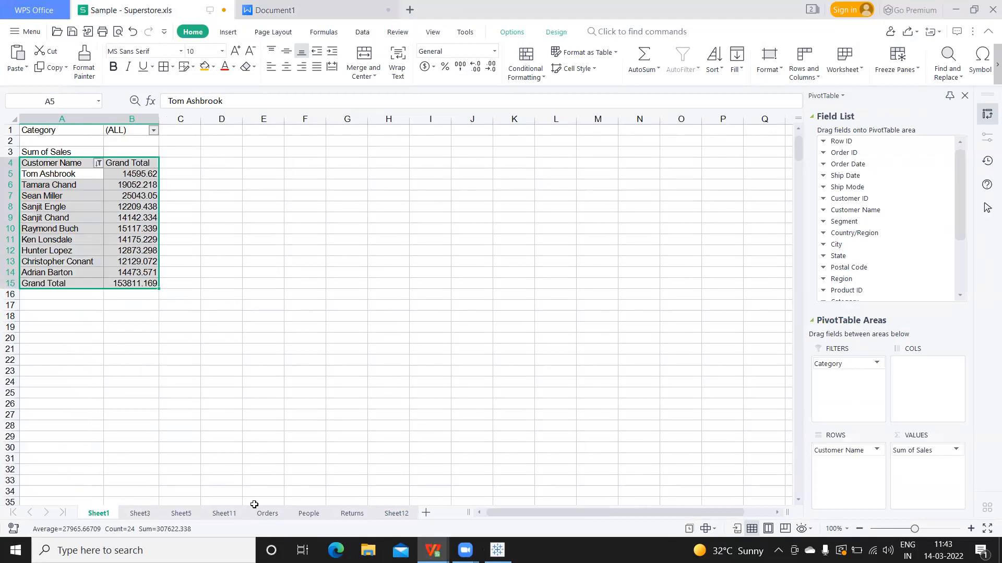
left_click(266, 513)
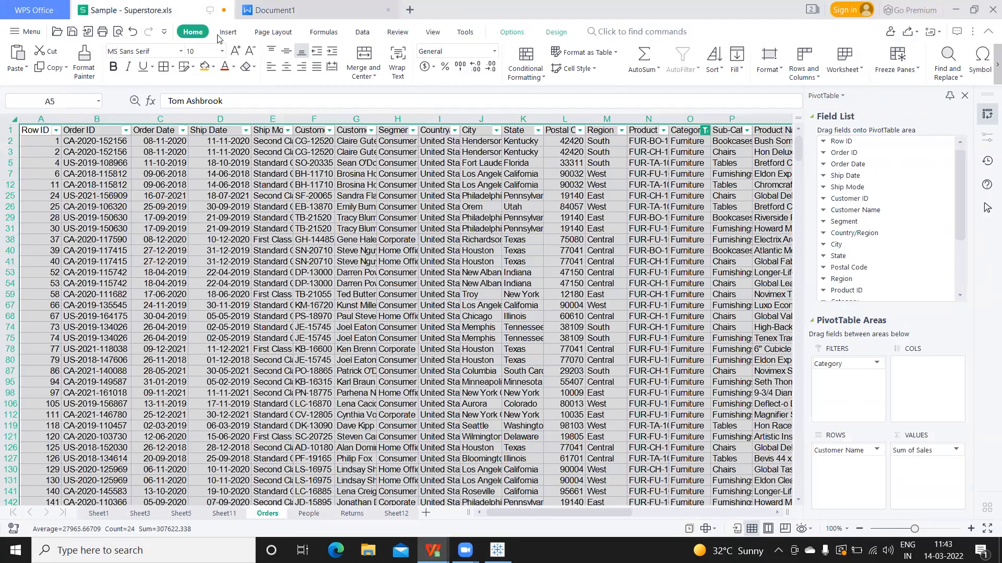
left_click(21, 61)
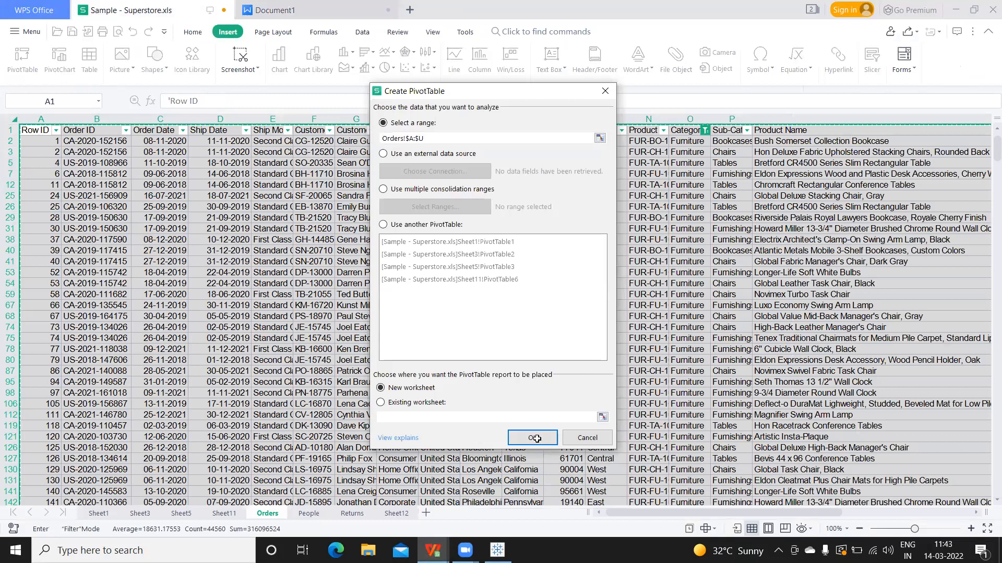
- Create the pivot on a new sheet with Customer Name rows and Sales totals
left_click(532, 438)
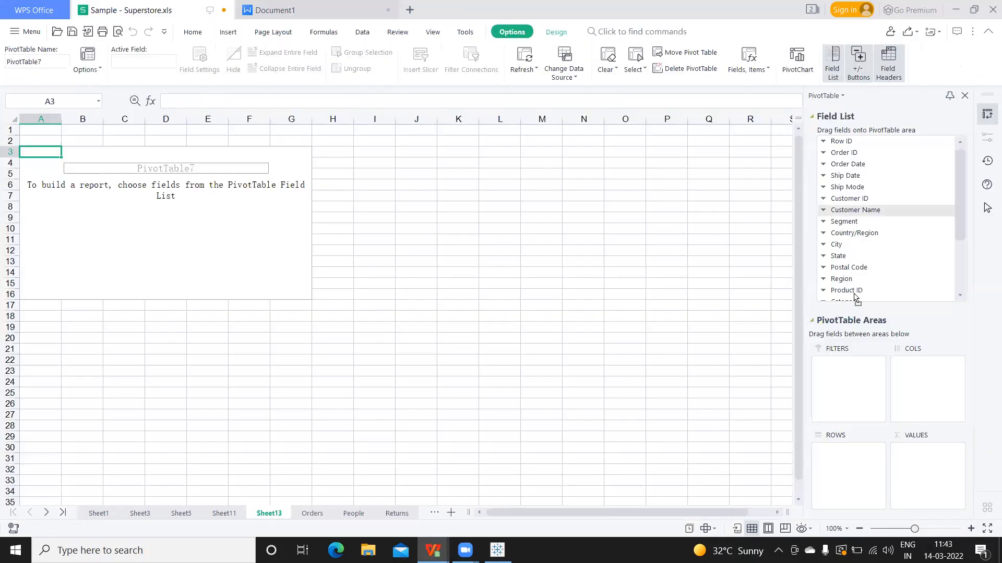
left_click(856, 210)
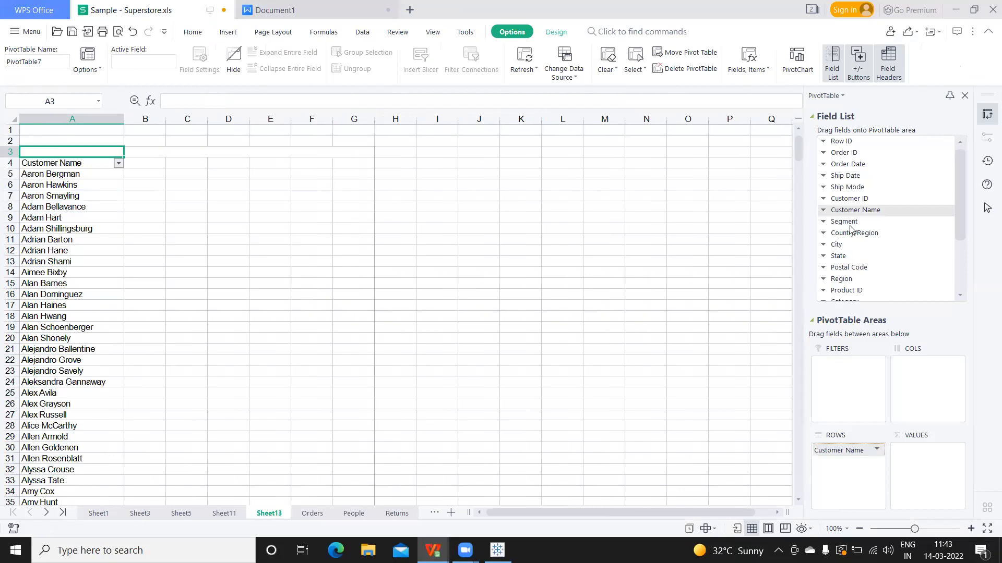
mouse_move(957, 222)
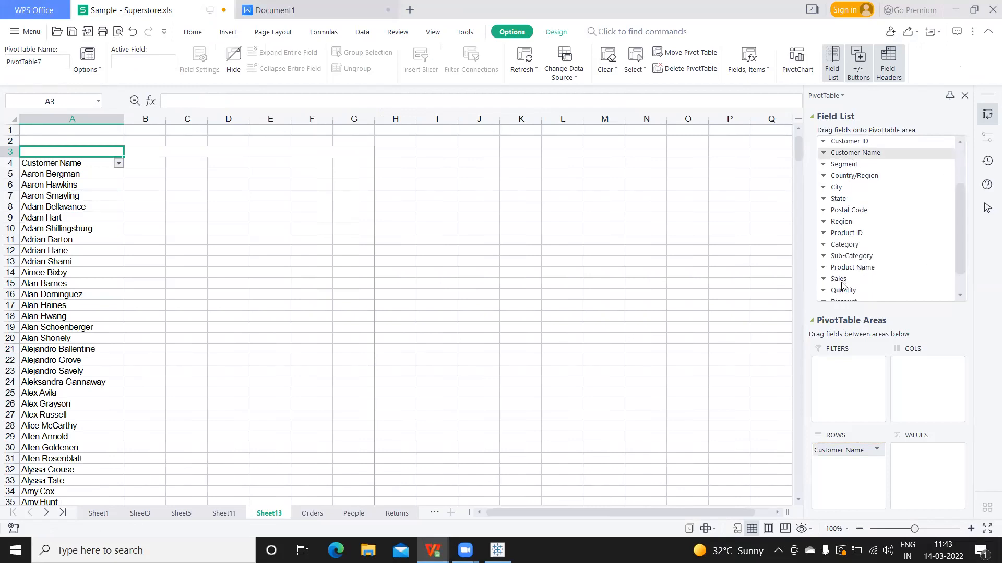
left_click(823, 278)
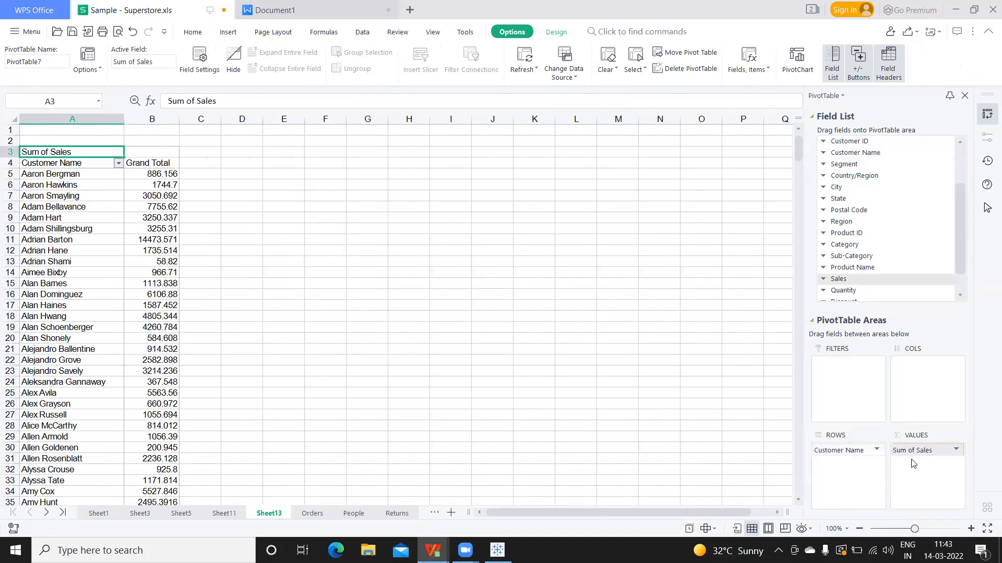
mouse_move(842, 203)
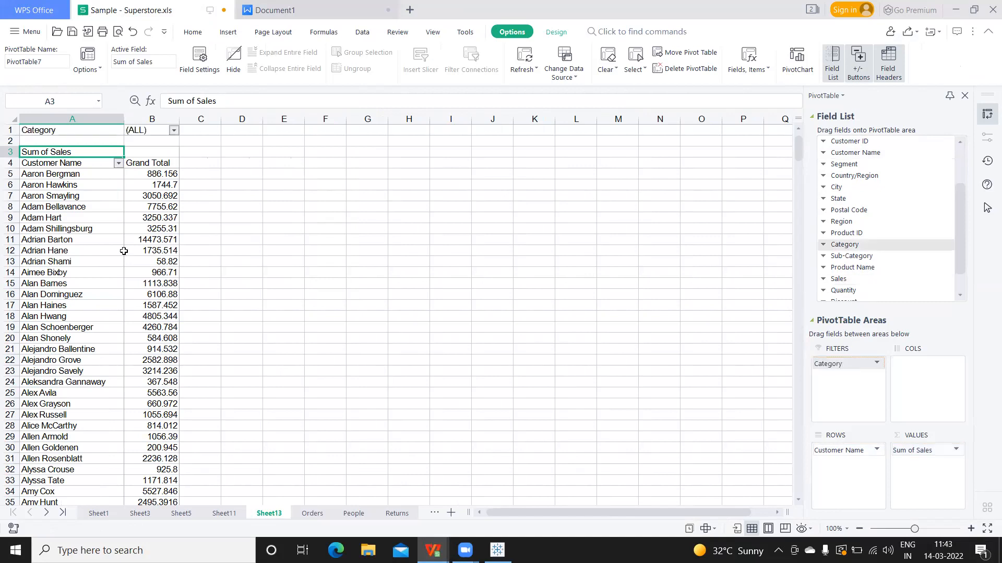
- Limit the pivot's Category page filter to Furniture and add a blank Sheet14
left_click(173, 130)
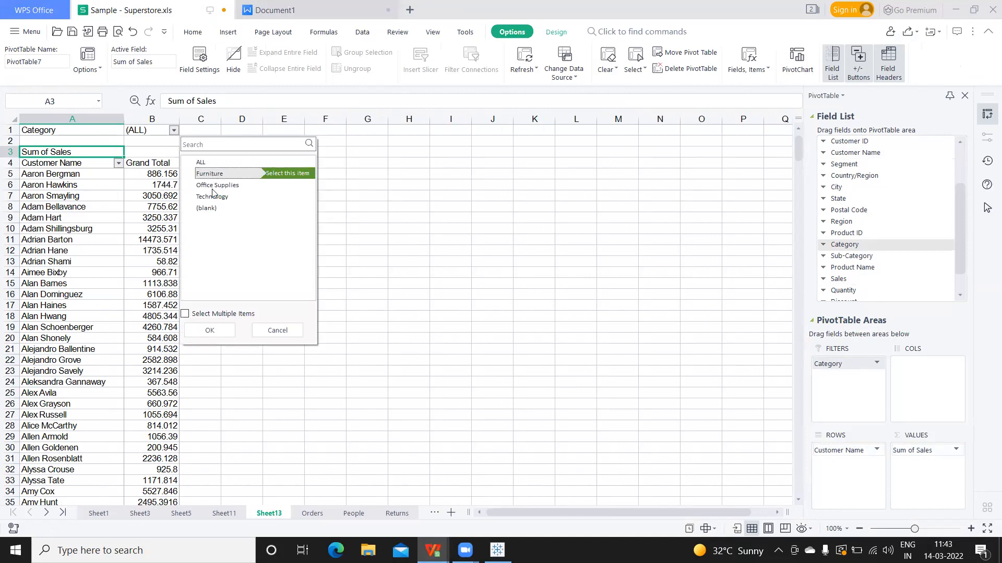
left_click(210, 174)
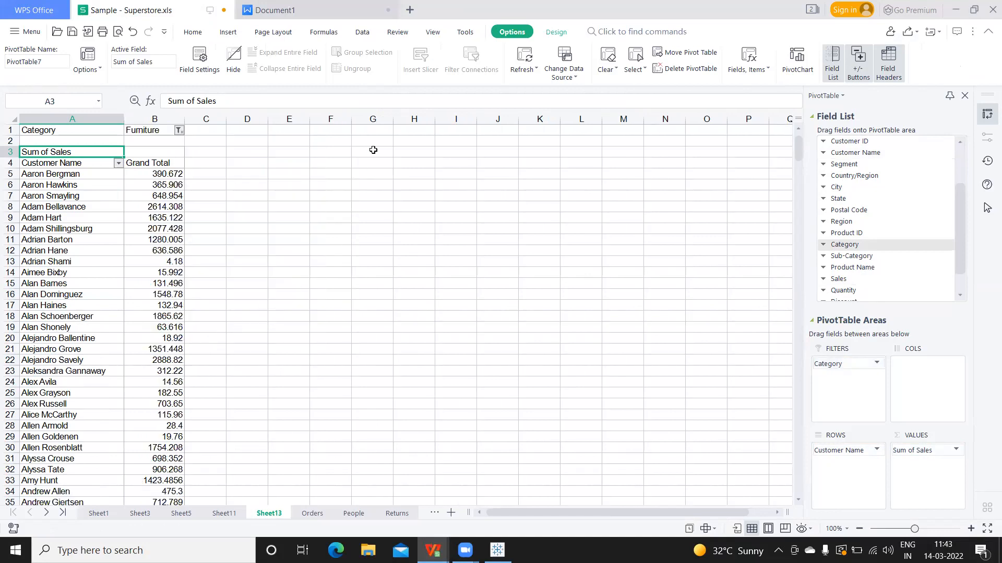
mouse_move(135, 129)
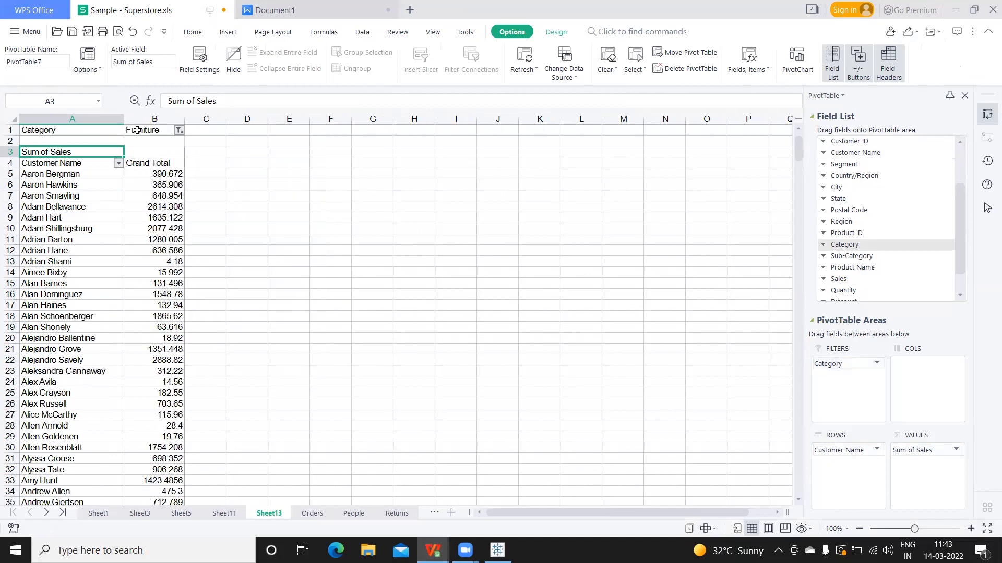
left_click(58, 163)
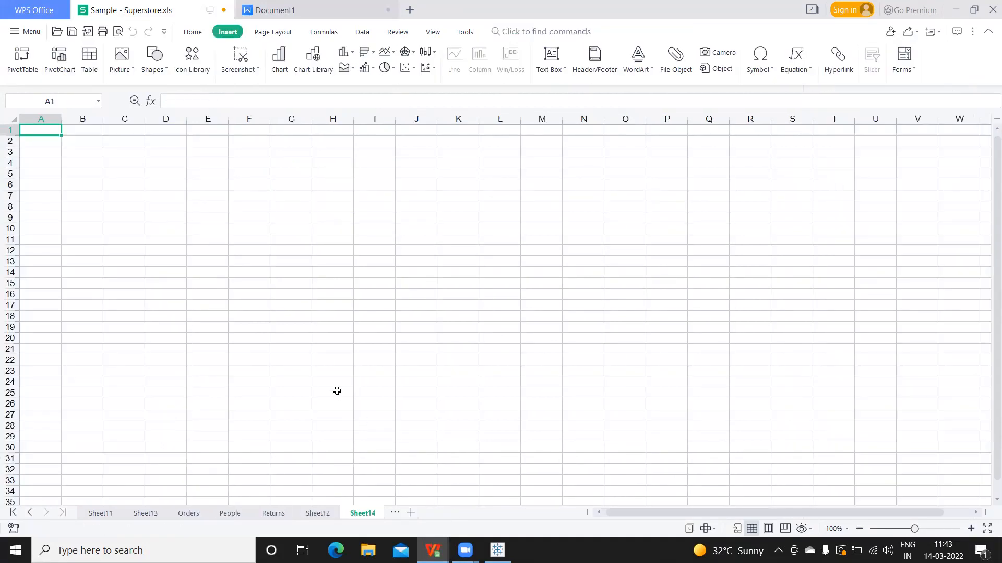
- Paste the Furniture totals, sort descending, and shade the top five customers orange
key("ctrl+v")
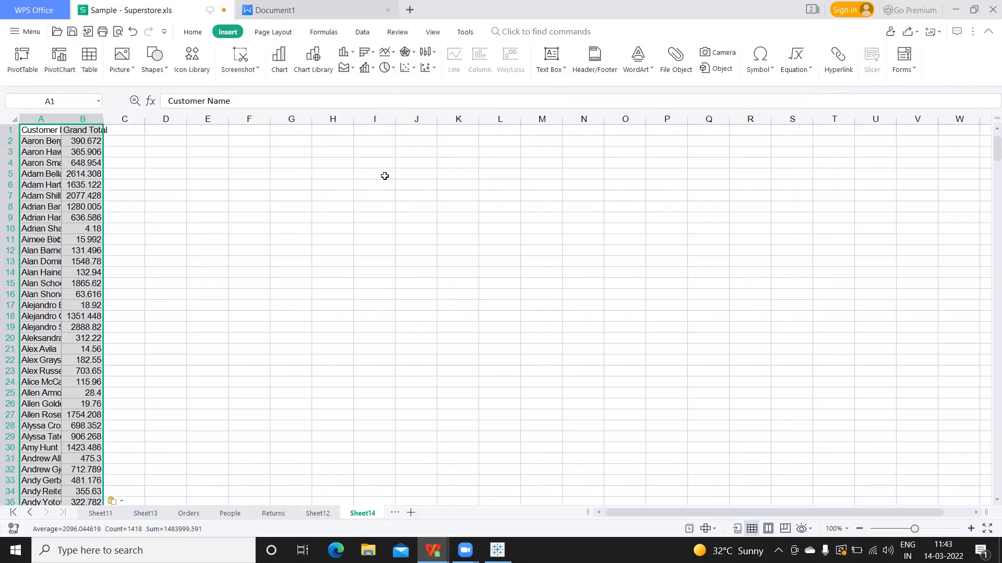
mouse_move(192, 31)
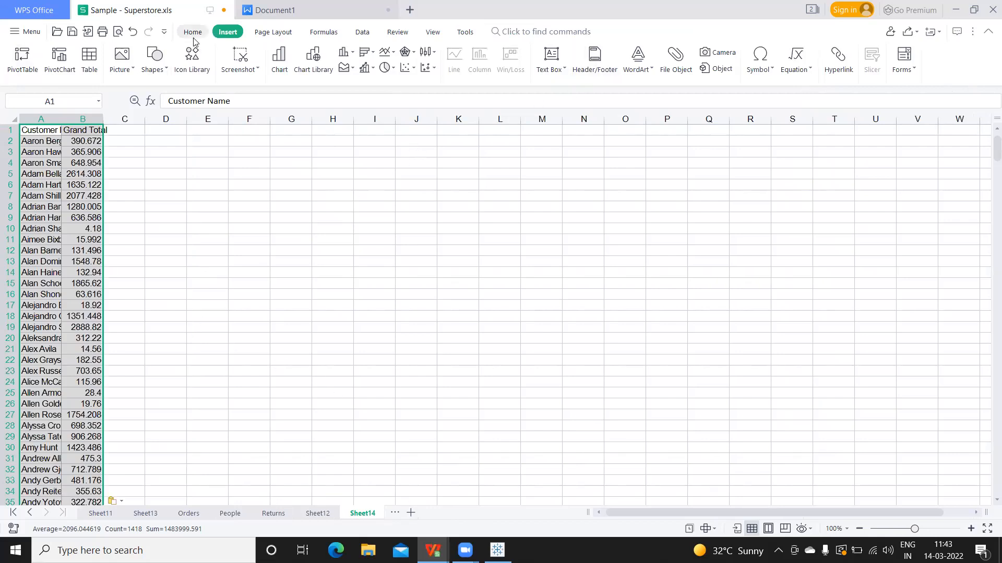
left_click(711, 58)
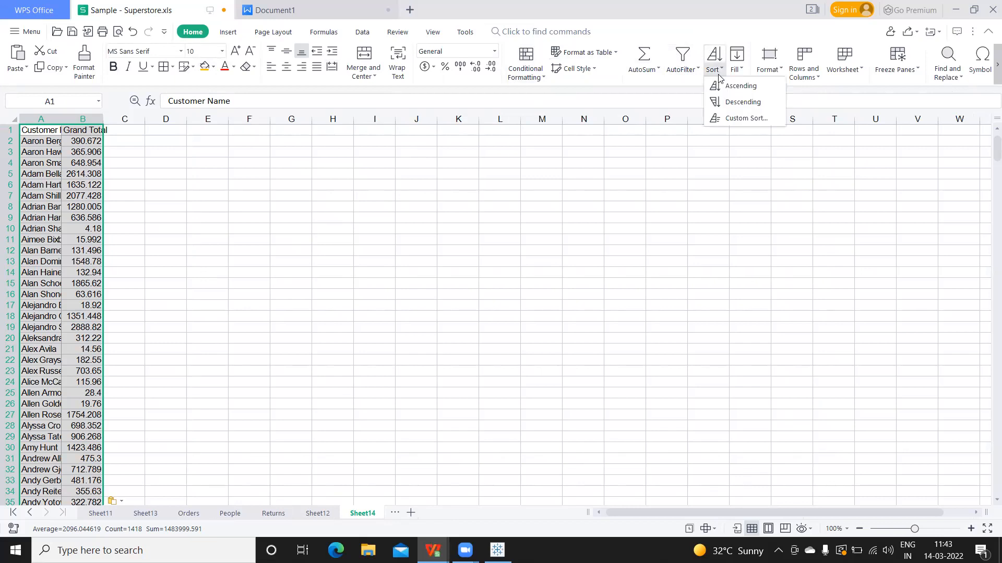
left_click(745, 120)
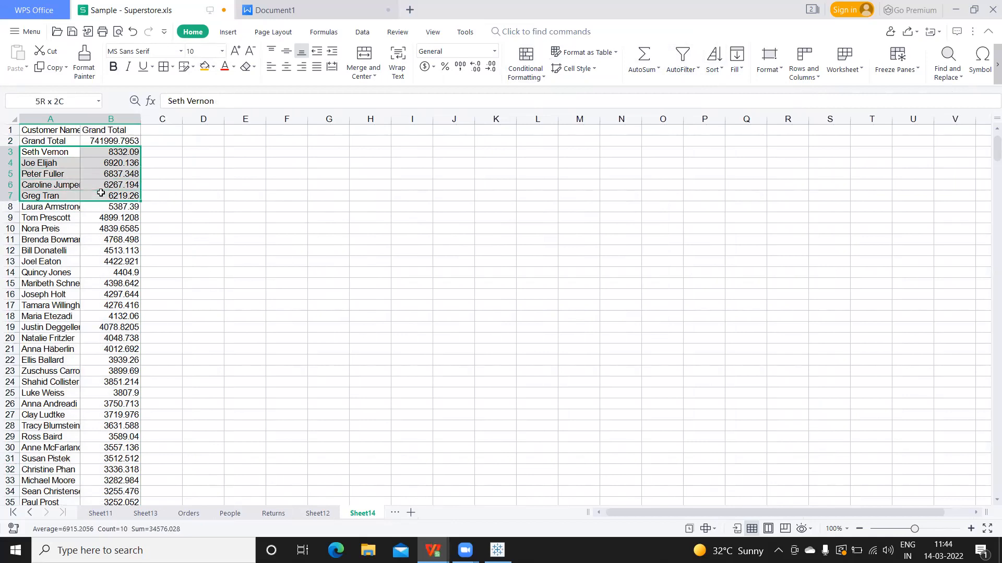
left_click(204, 65)
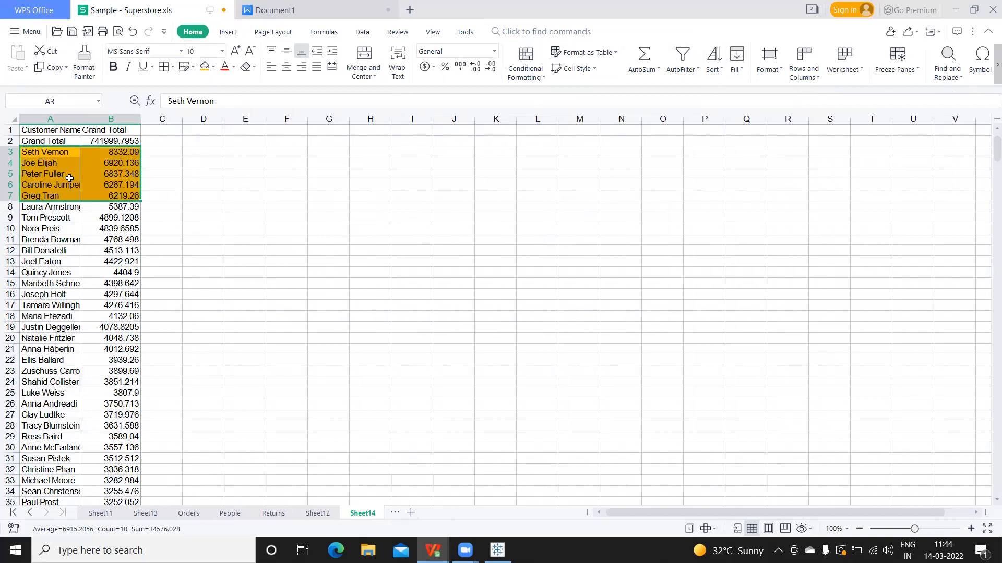
mouse_move(72, 204)
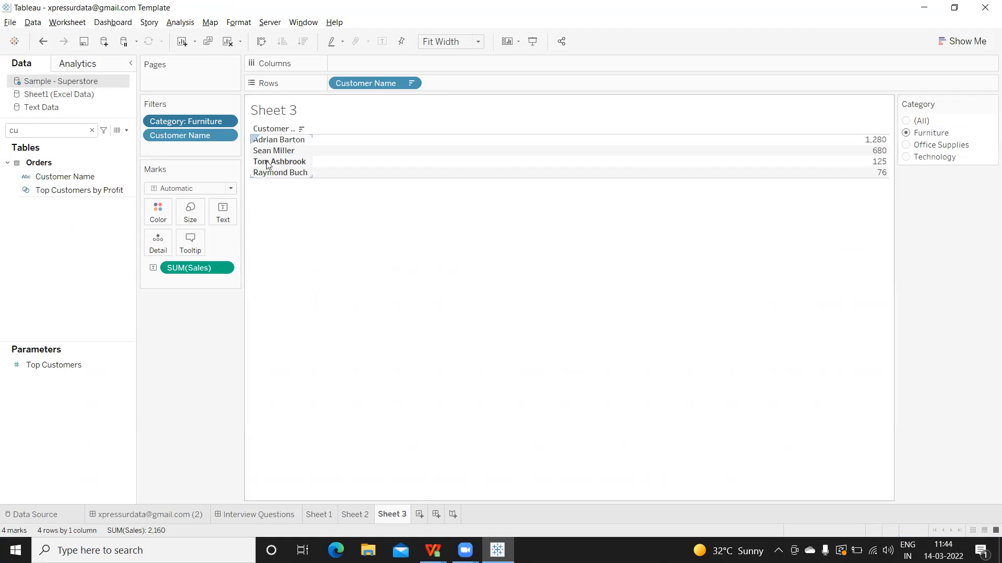
- Find Category via a Data pane search for 'ca' and add it to Rows
left_click(432, 550)
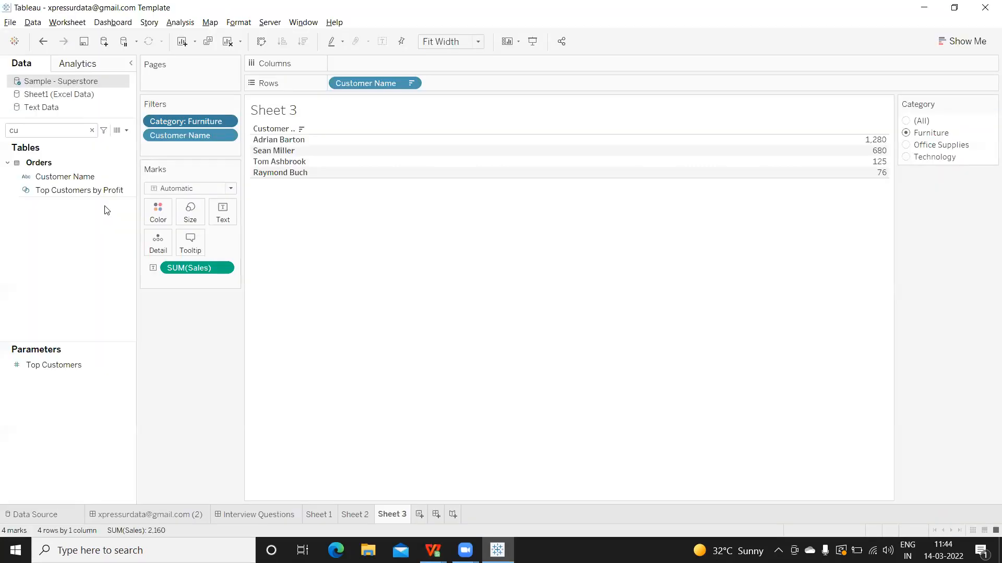
mouse_move(237, 187)
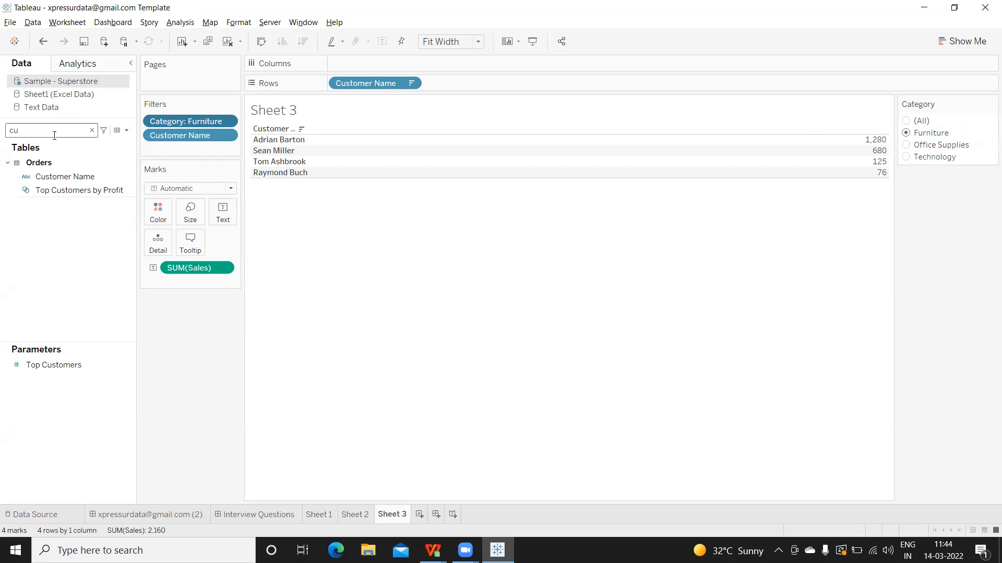
type("ca")
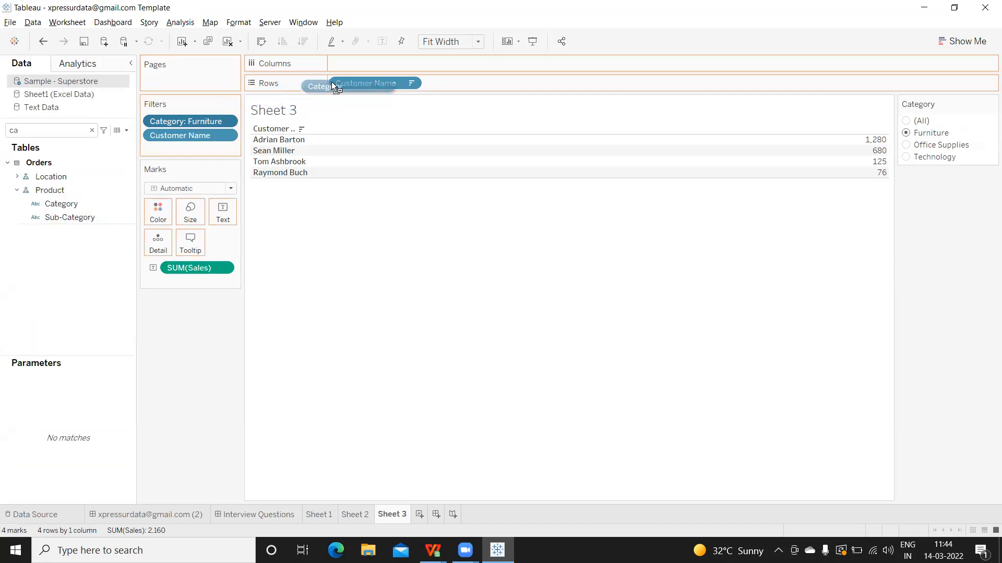
left_click_drag(332, 86, 354, 84)
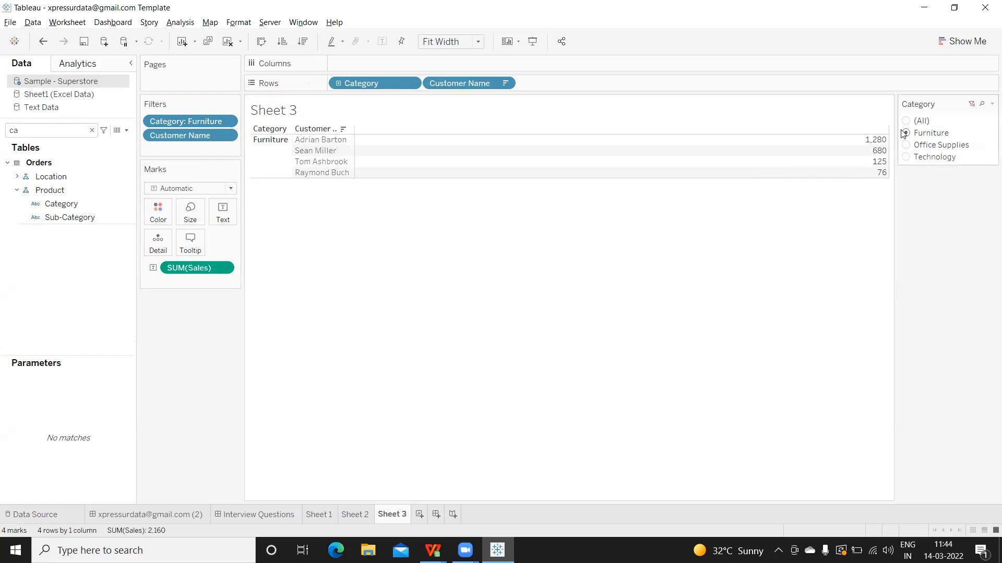
- Set the Category filter to (All) and place Category ahead of the customer names
left_click(906, 122)
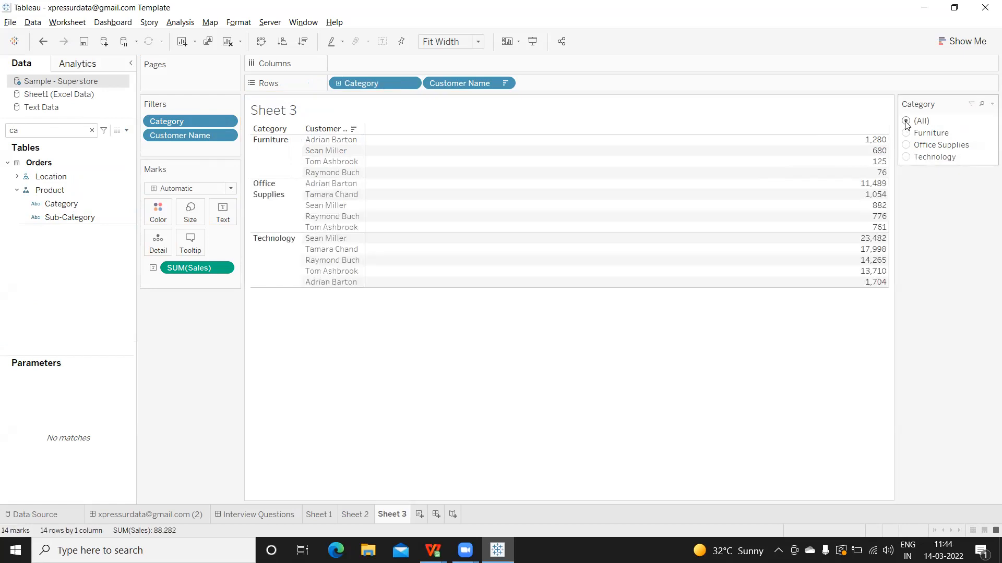
left_click(373, 83)
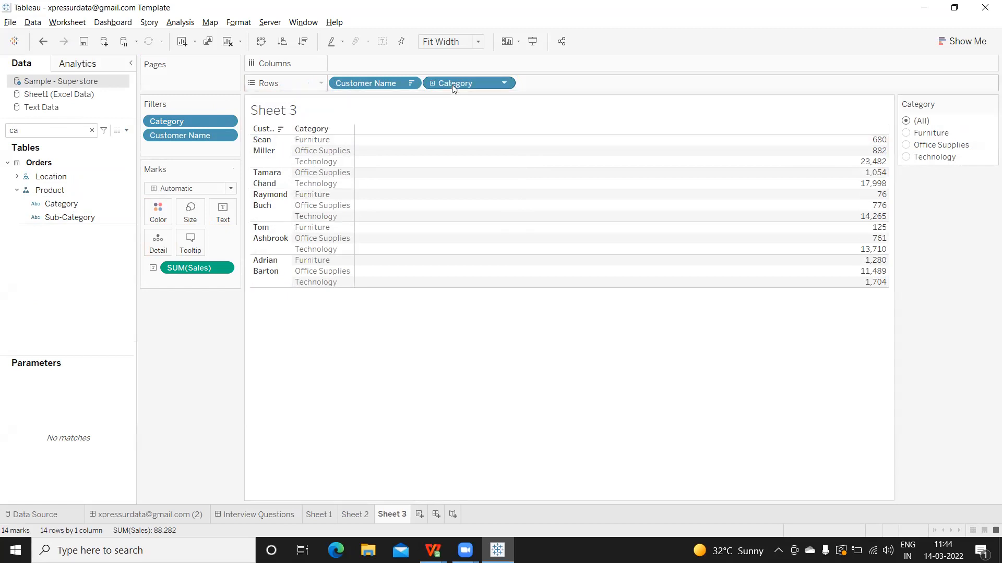
left_click_drag(456, 83, 357, 83)
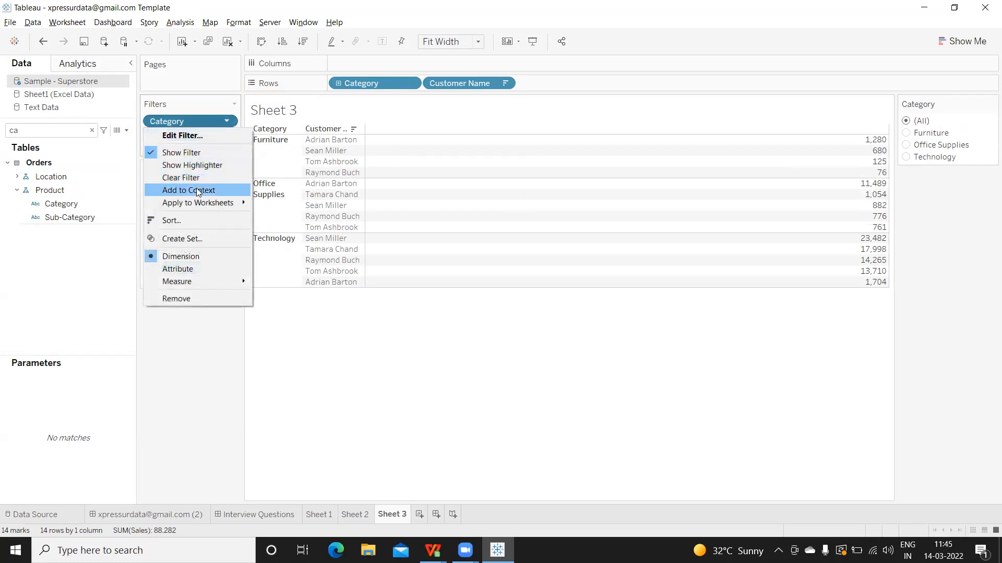
- Add the Category filter to context and select Furniture, giving the Seth Vernon-led top five
left_click(186, 190)
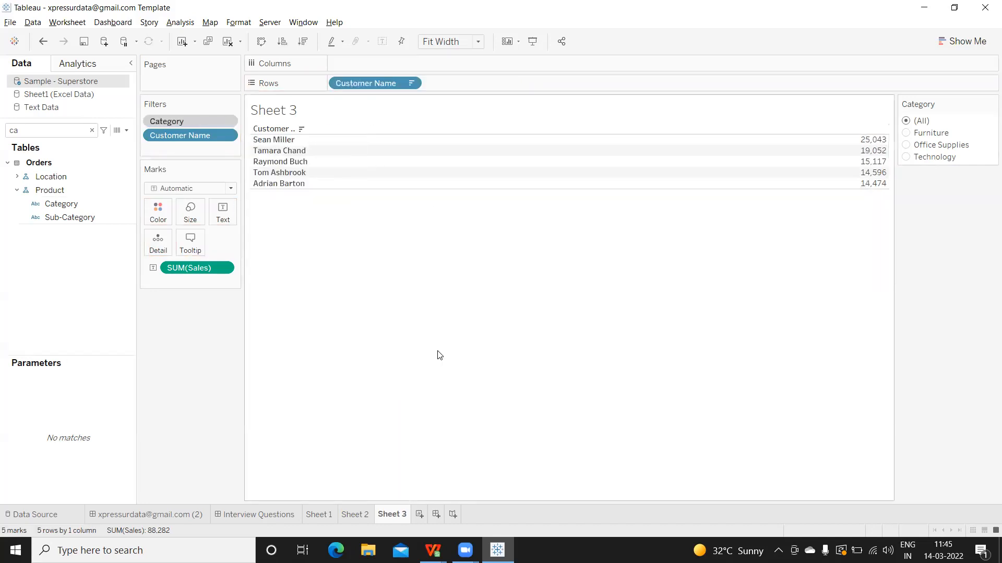
mouse_move(264, 172)
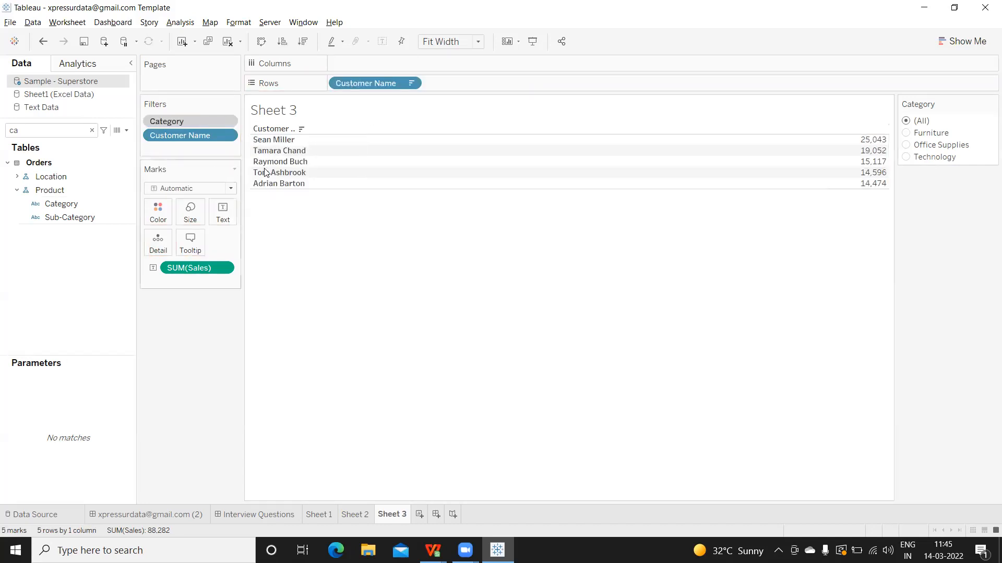
left_click(907, 133)
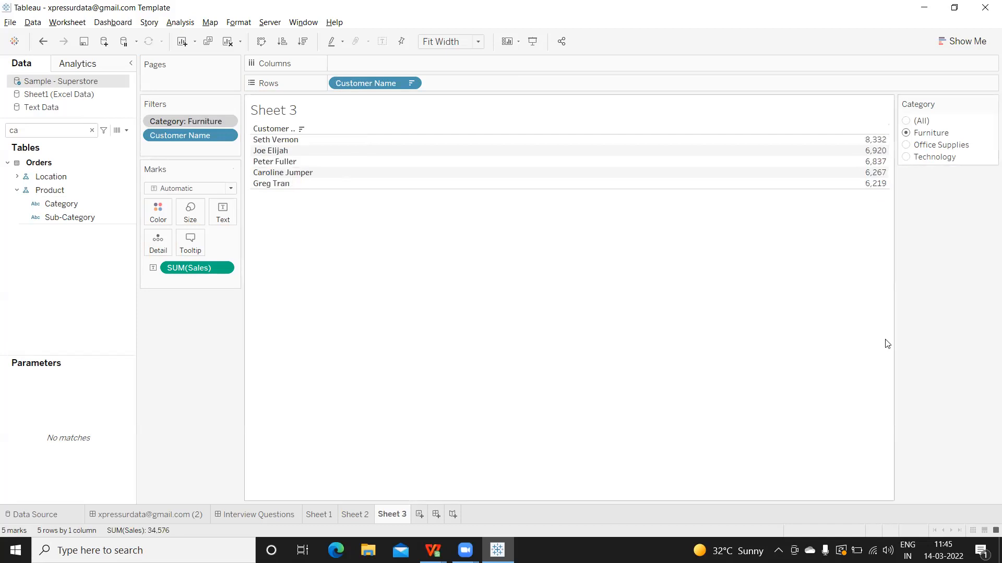
mouse_move(505, 273)
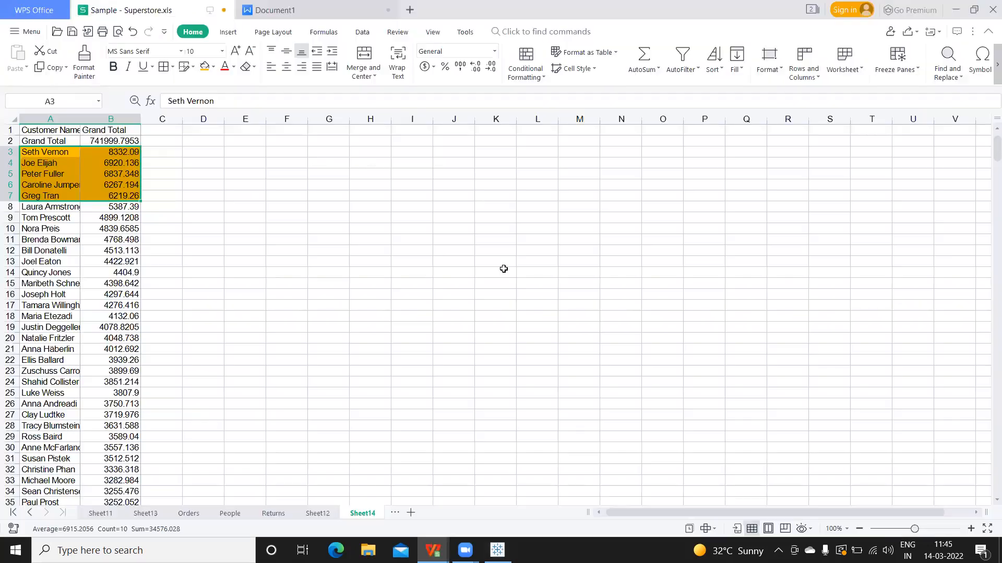
mouse_move(48, 163)
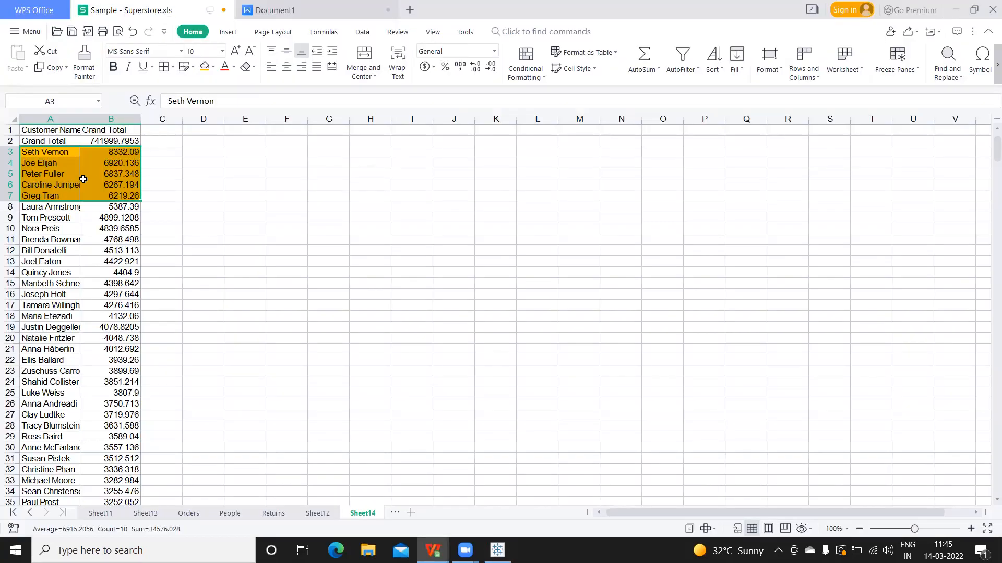
- Switch to WPS Spreadsheets to compare the shaded Furniture top five with Tableau's list
left_click(497, 550)
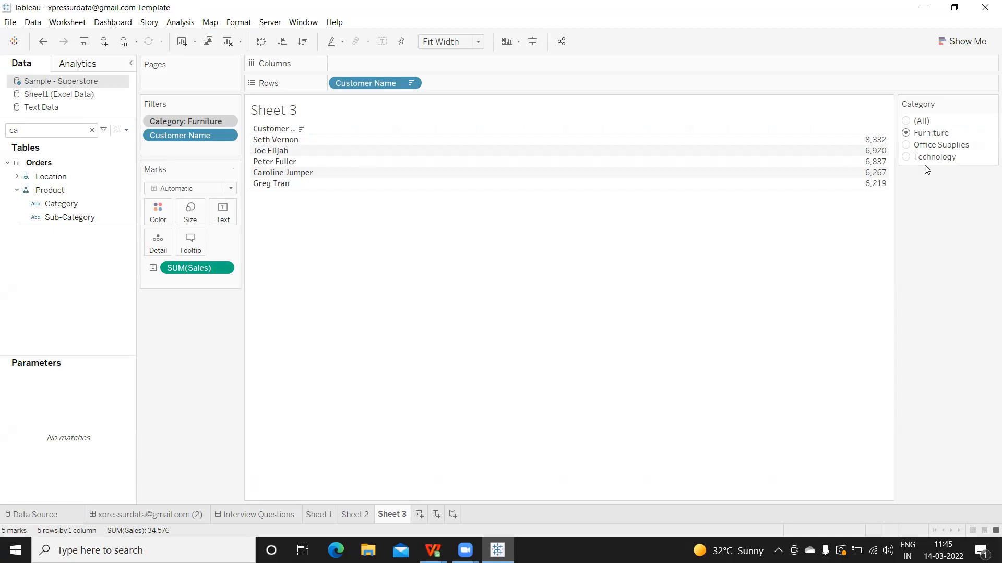
mouse_move(907, 160)
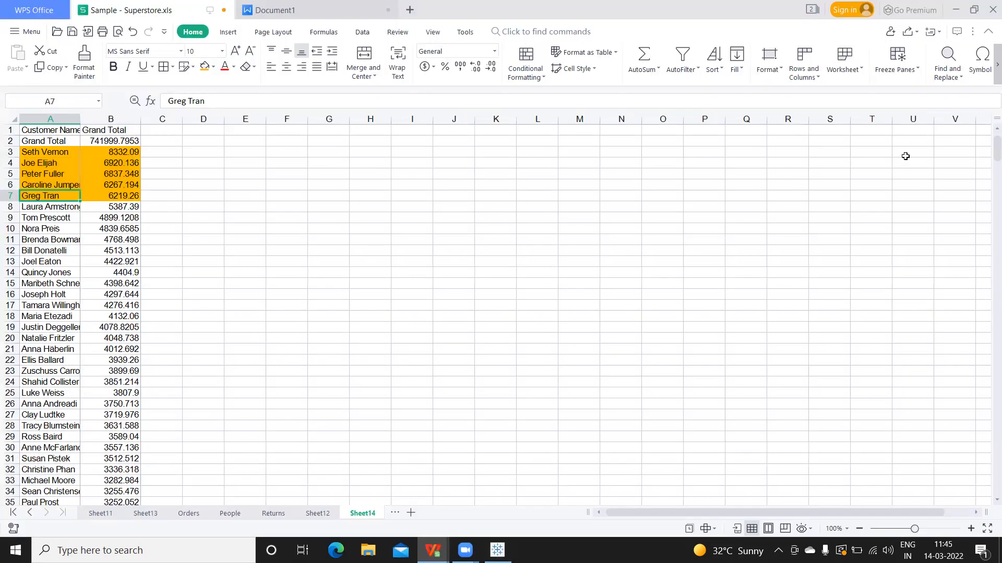
mouse_move(301, 217)
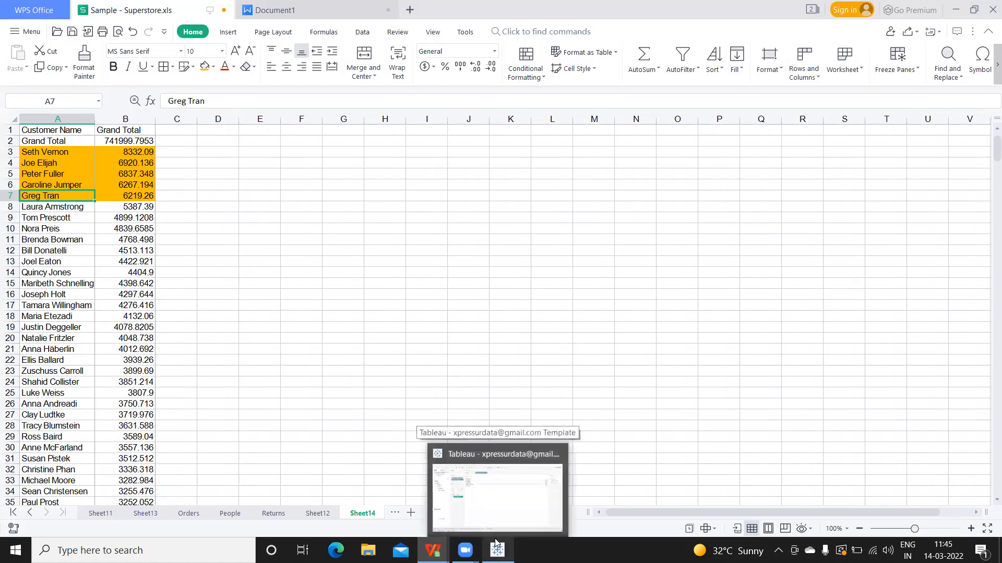
mouse_move(498, 505)
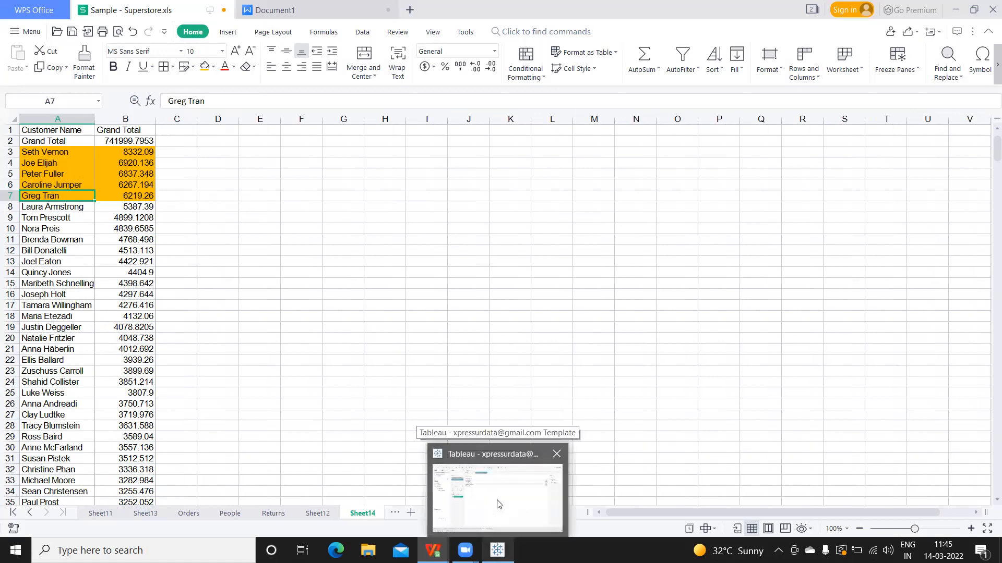